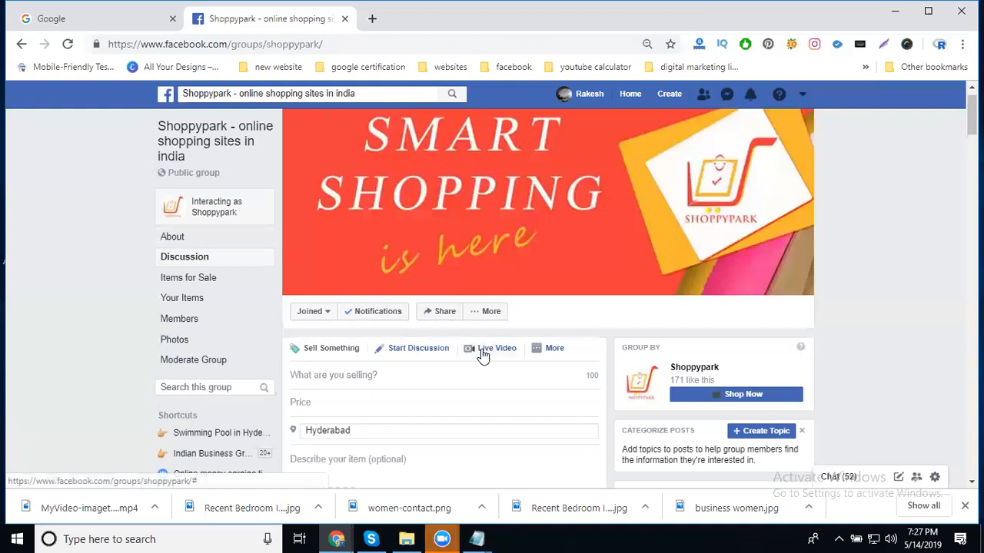
Step: Start a Facebook Live video from the Shoppypark group's posting options
left_click(554, 347)
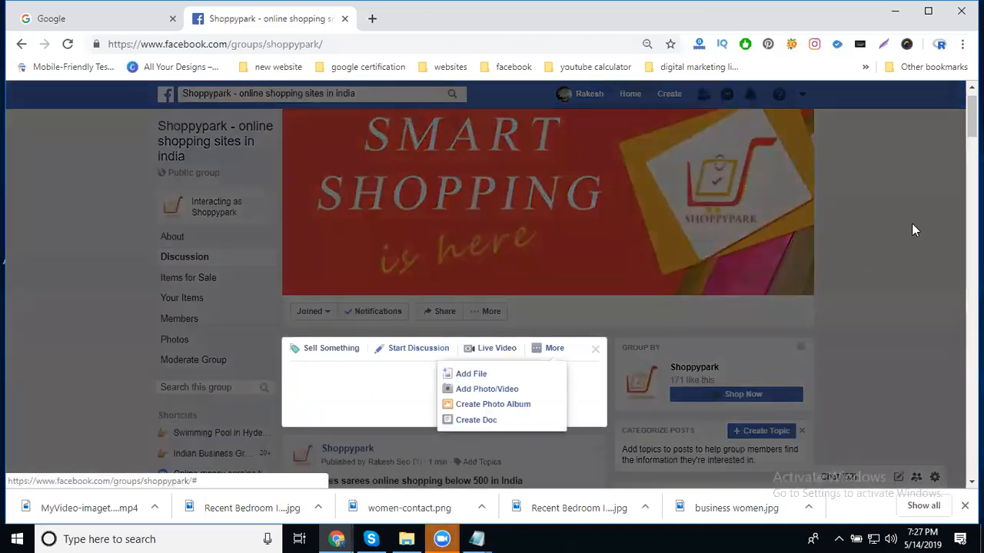
left_click(476, 420)
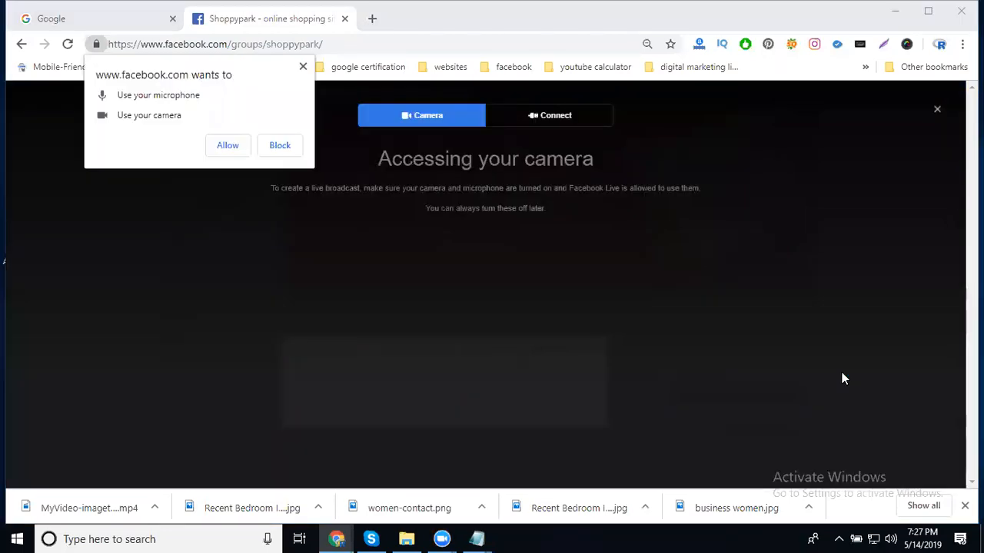
Step: Stream via broadcasting software, tag Shoppypark in the description and title it 'buy indian mens wear online'
left_click(280, 144)
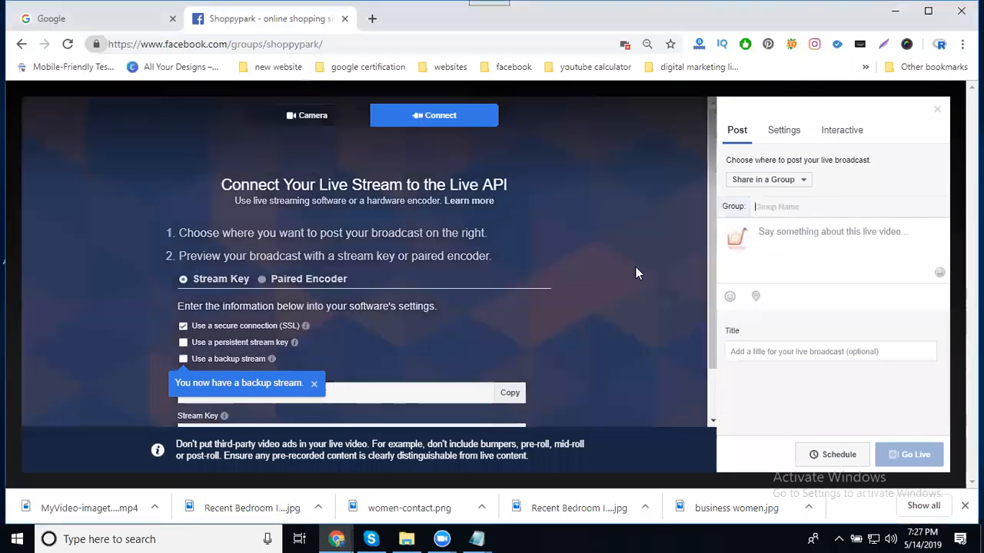
mouse_move(308, 125)
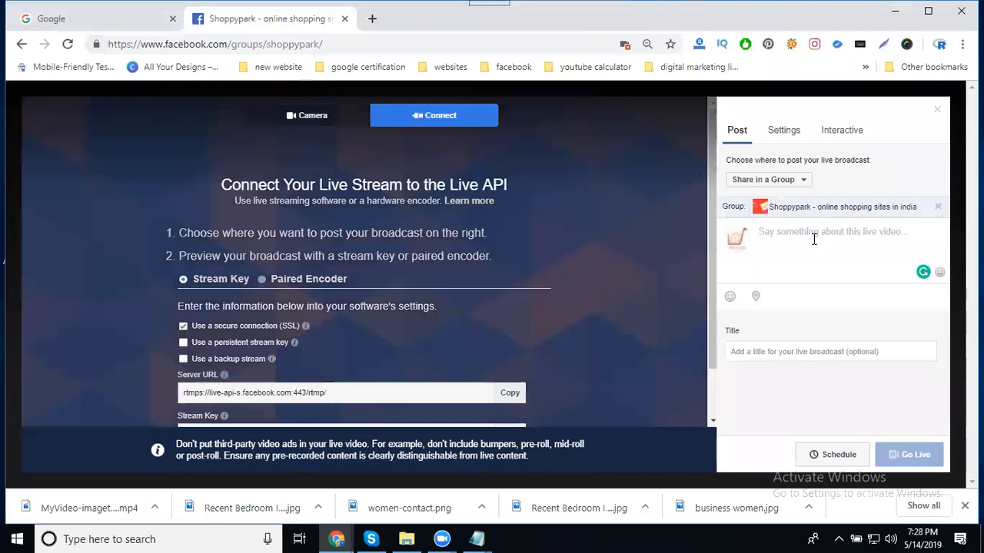
type("shoppypark -")
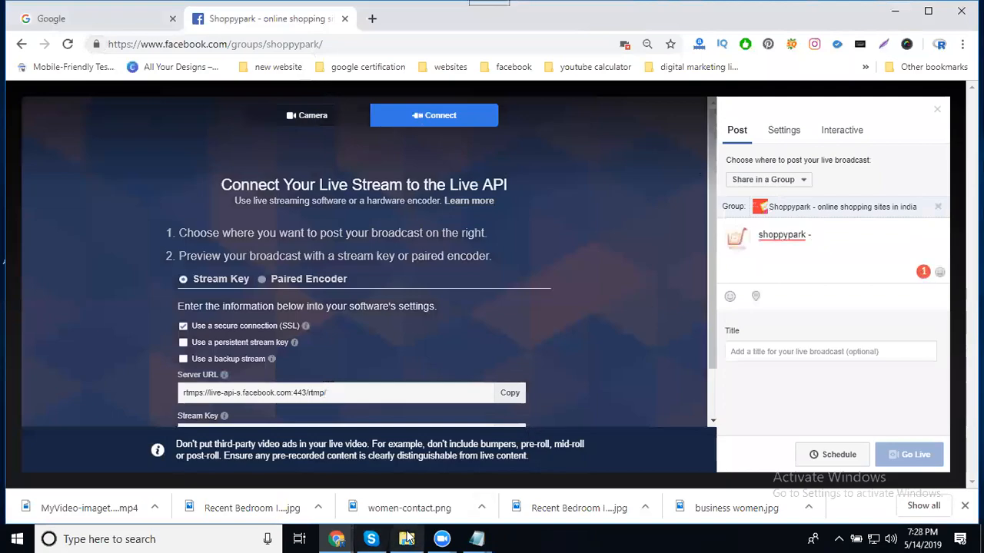
left_click(406, 539)
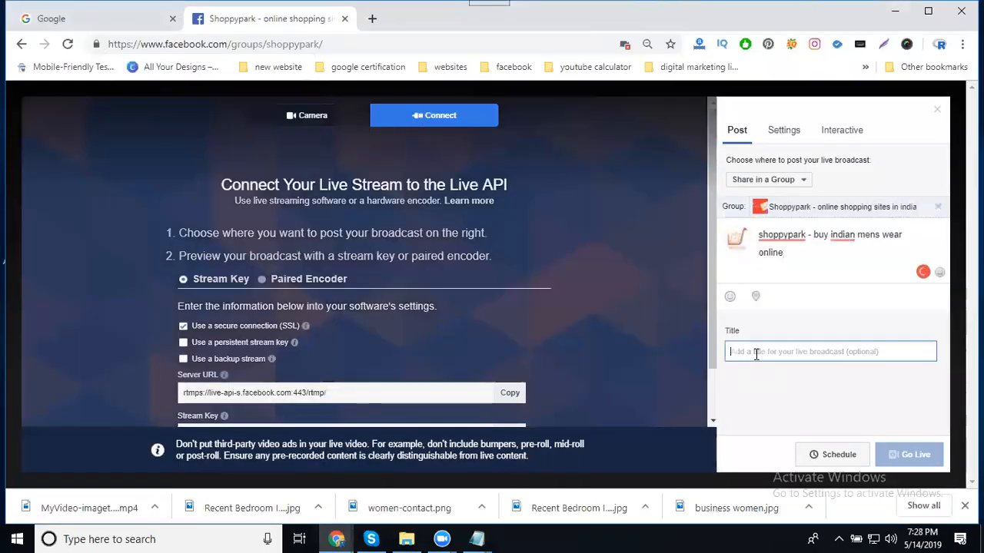
type("buy indian mens wear online")
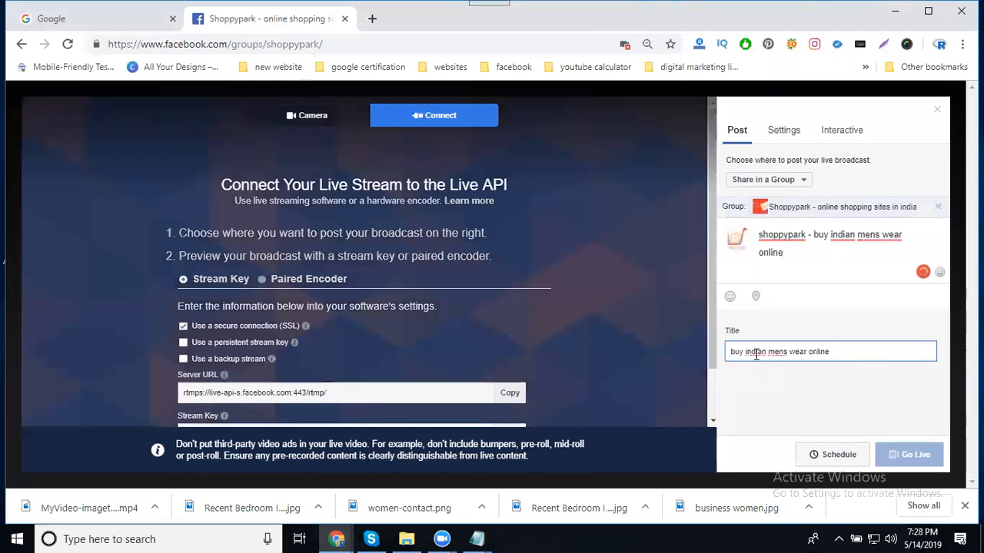
Step: Set the broadcast location to India
left_click(756, 295)
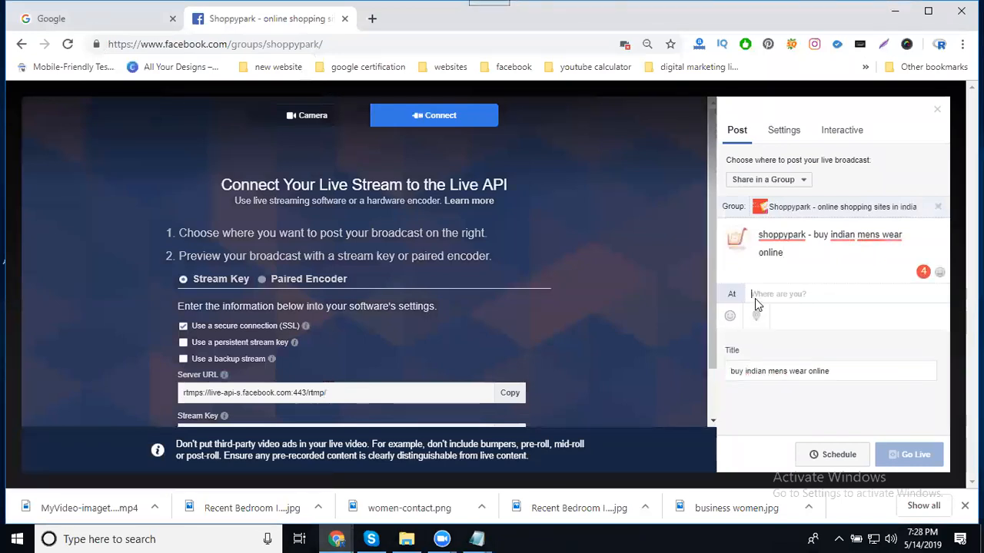
type("india")
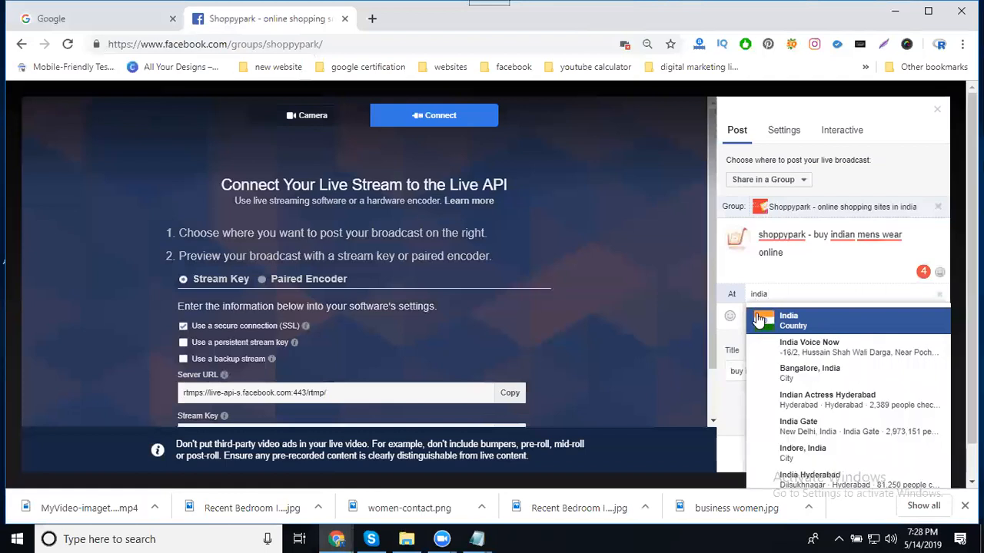
left_click(789, 319)
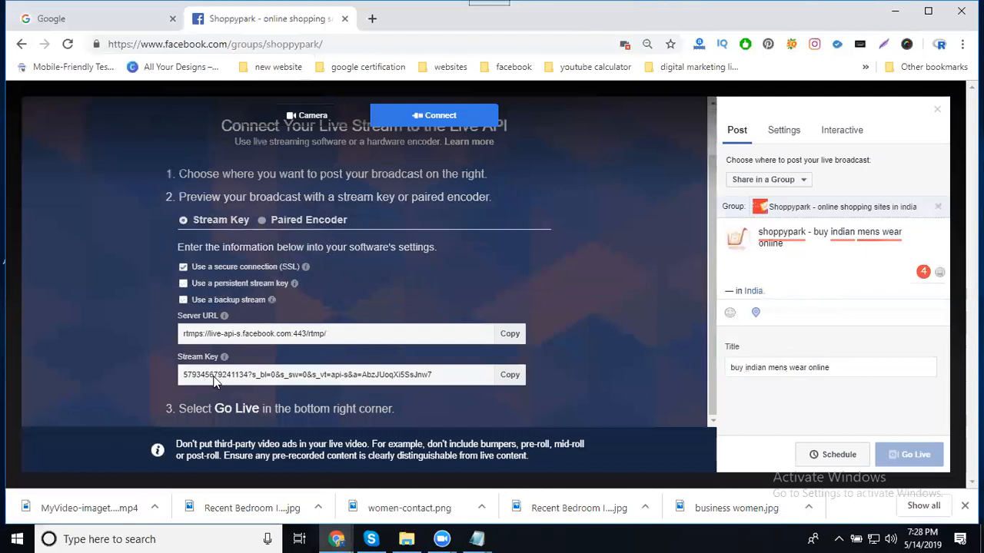
mouse_move(550, 375)
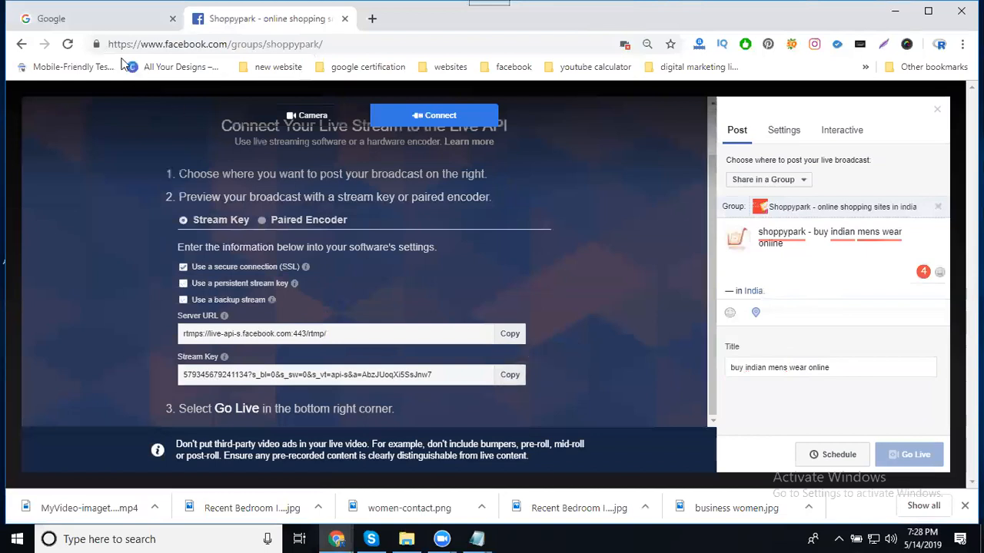
Step: Google 'obs studio' and reach the official Open Broadcaster Software website
left_click(92, 18)
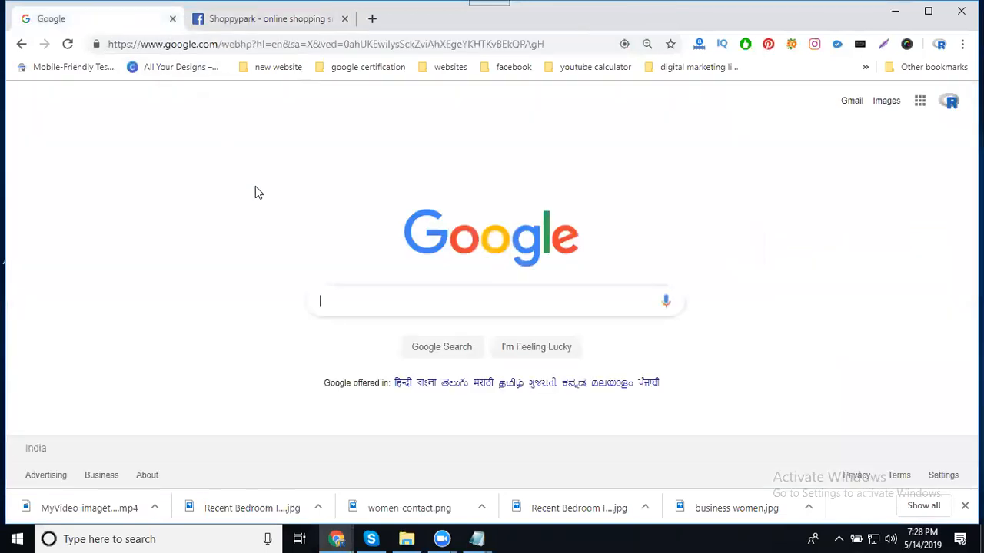
type("obs s")
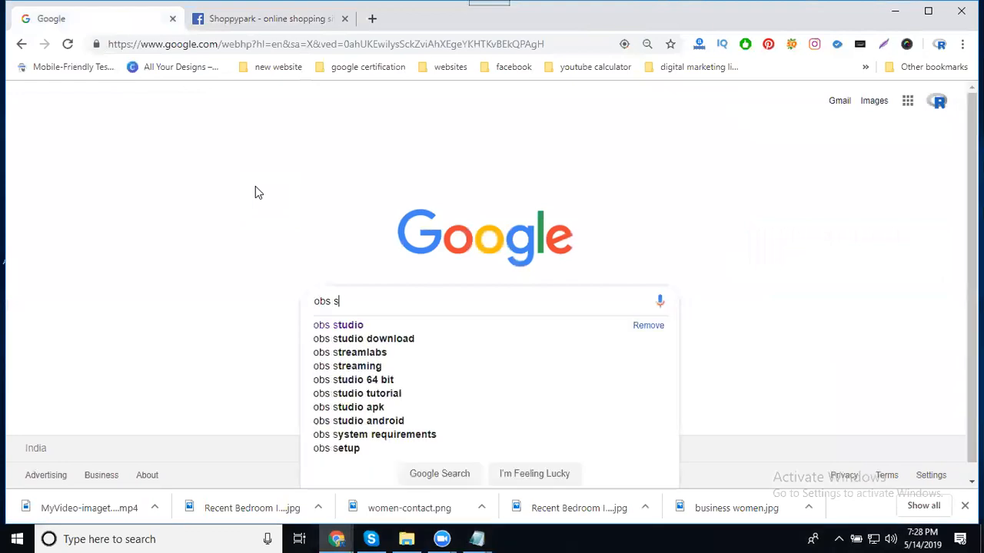
left_click(338, 324)
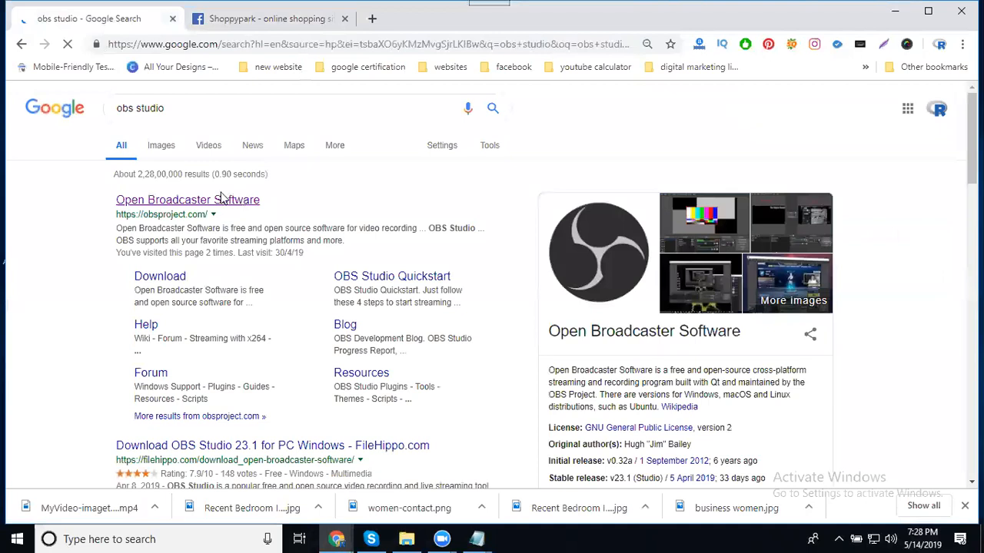
left_click(188, 200)
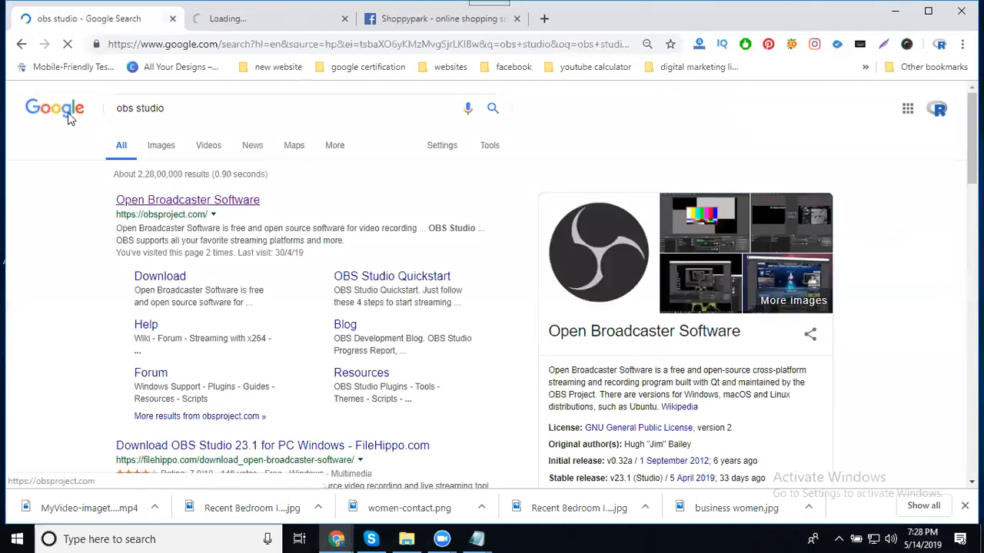
left_click(161, 214)
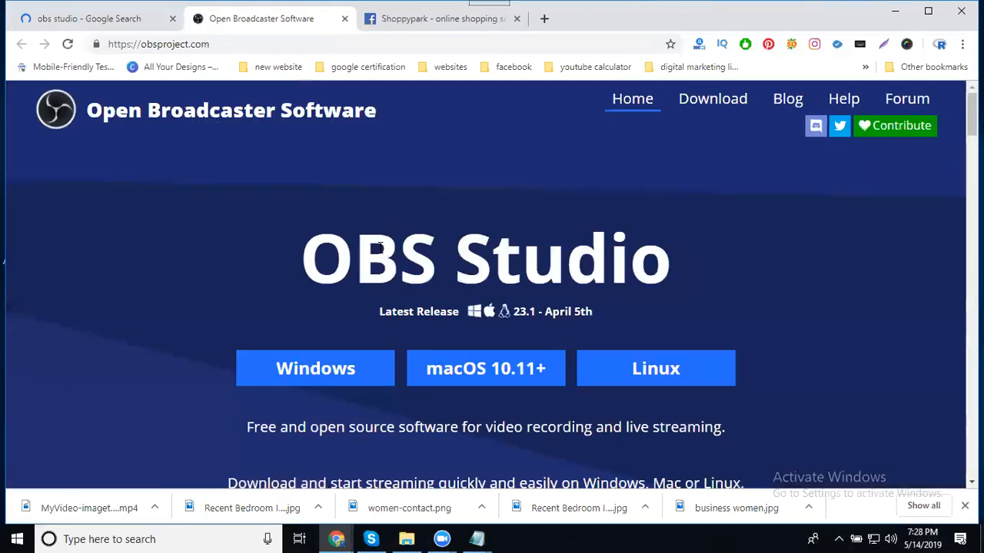
mouse_move(315, 369)
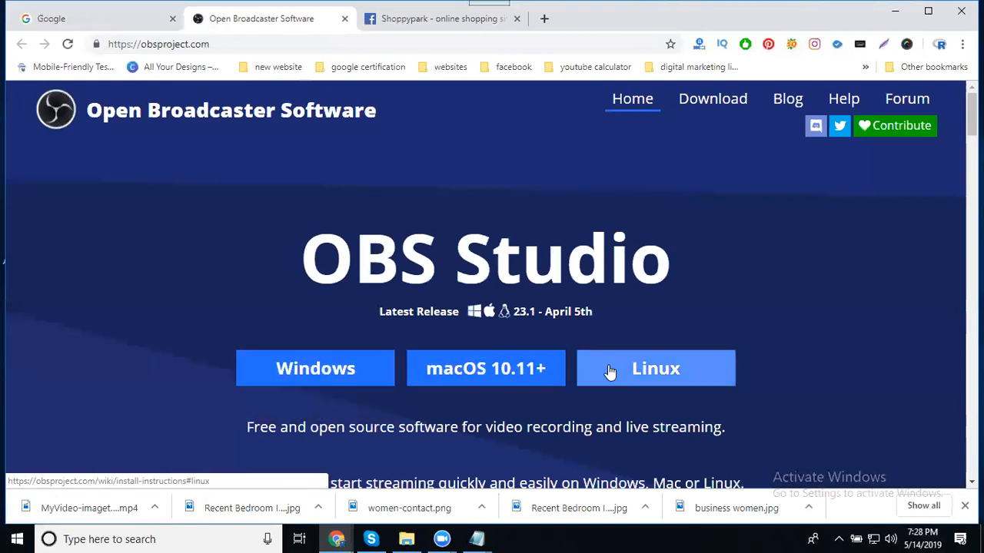
mouse_move(315, 369)
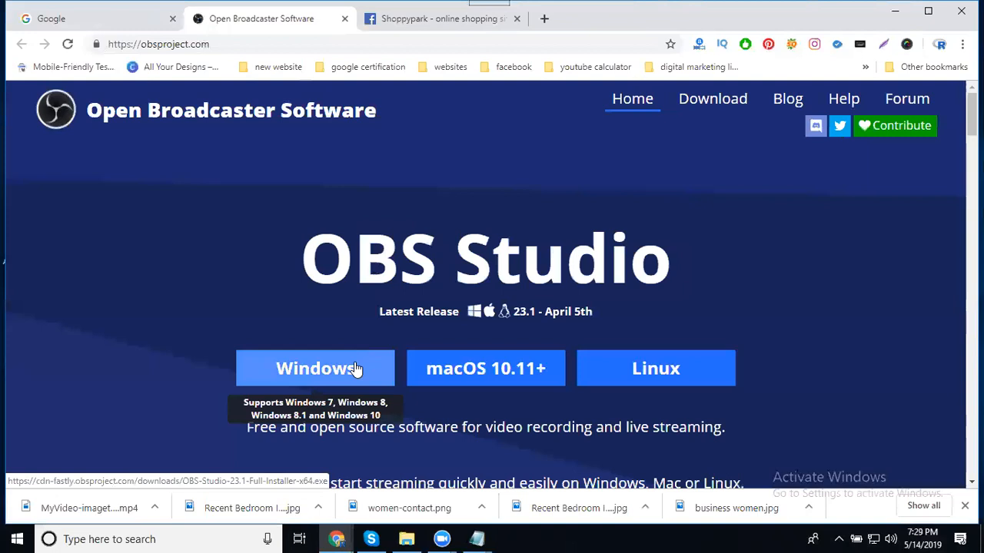
mouse_move(527, 275)
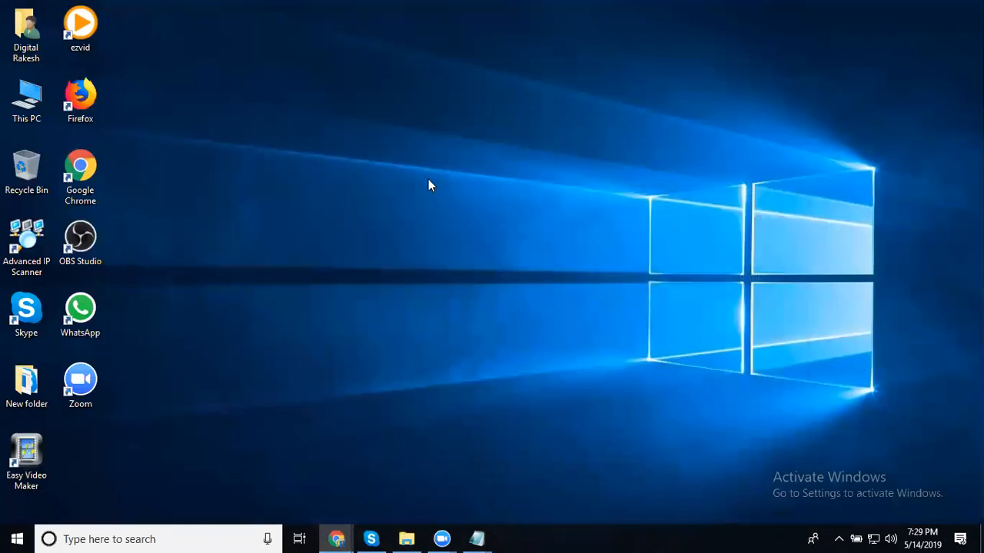
Step: Launch OBS Studio from its desktop icon
left_click(80, 243)
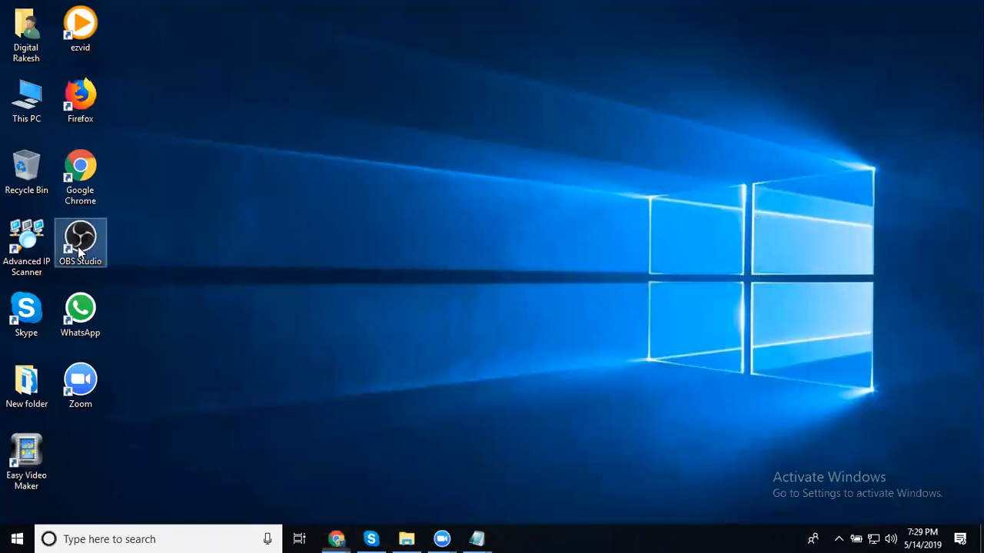
mouse_move(80, 242)
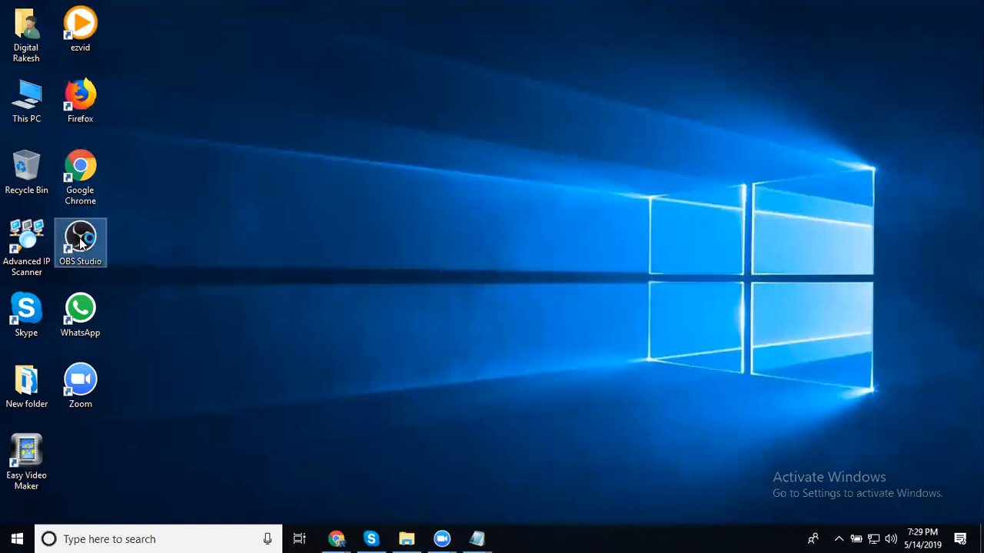
double_click(80, 242)
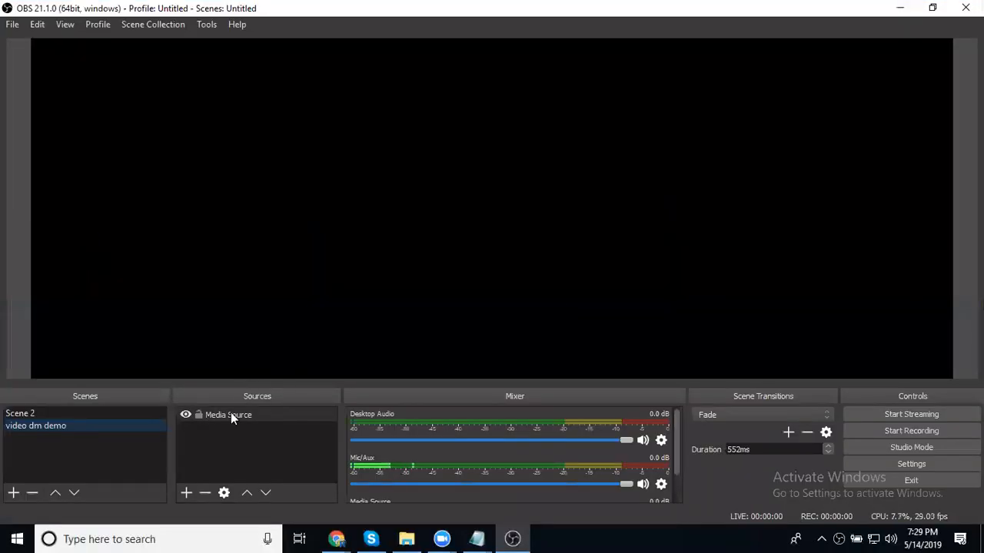
Step: Remove the Media Source and the video dm demo scene, leaving Scene 2 empty
right_click(228, 415)
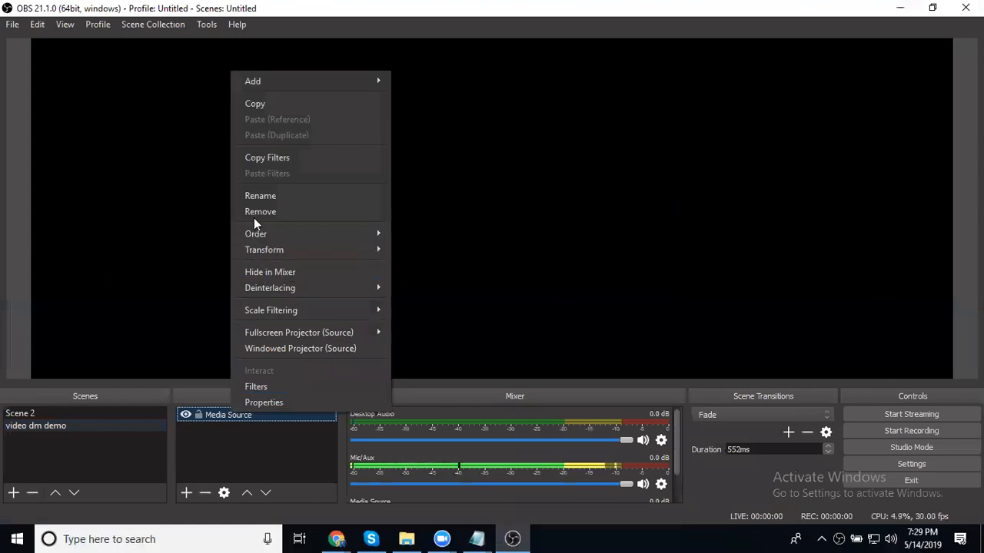
left_click(260, 212)
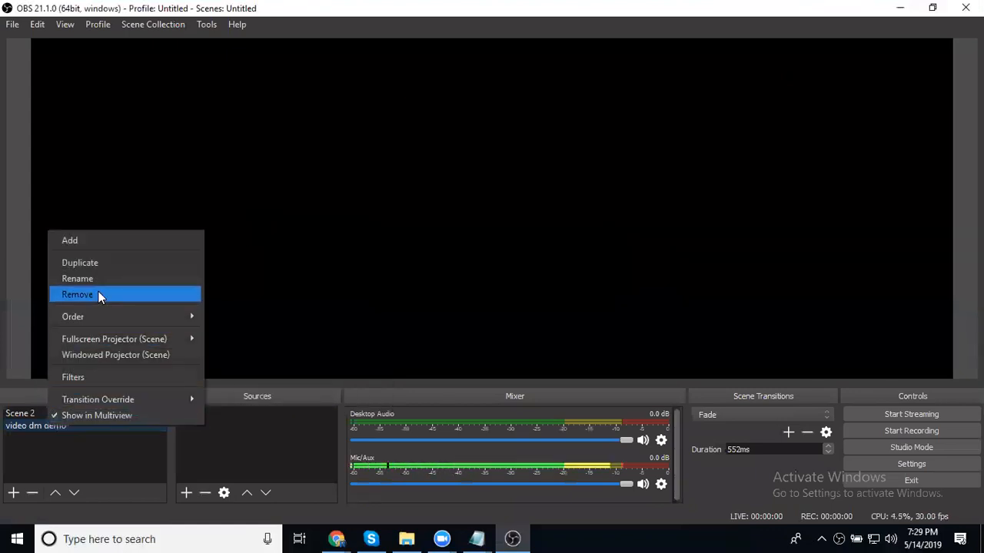
left_click(77, 295)
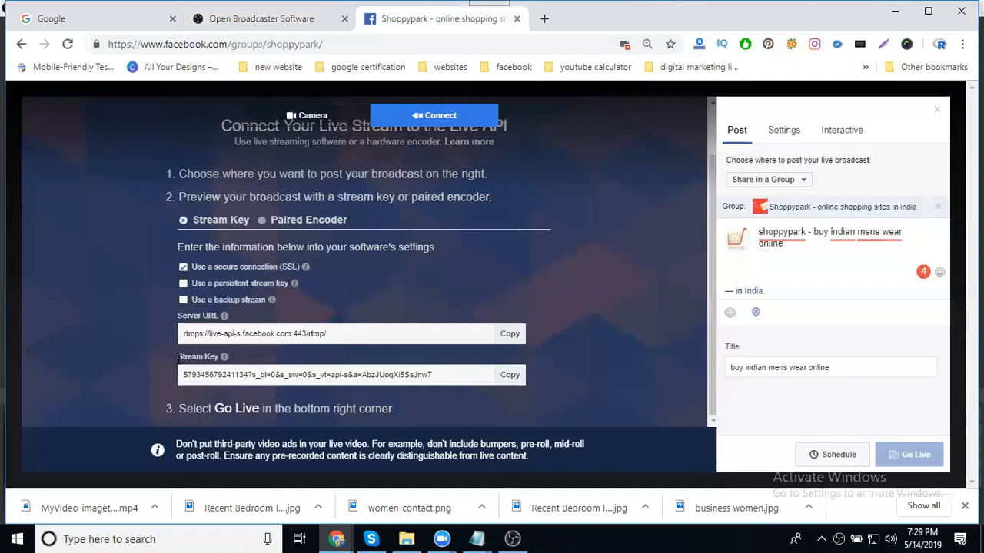
Step: Copy the Facebook broadcast stream key for the encoder
left_click(647, 43)
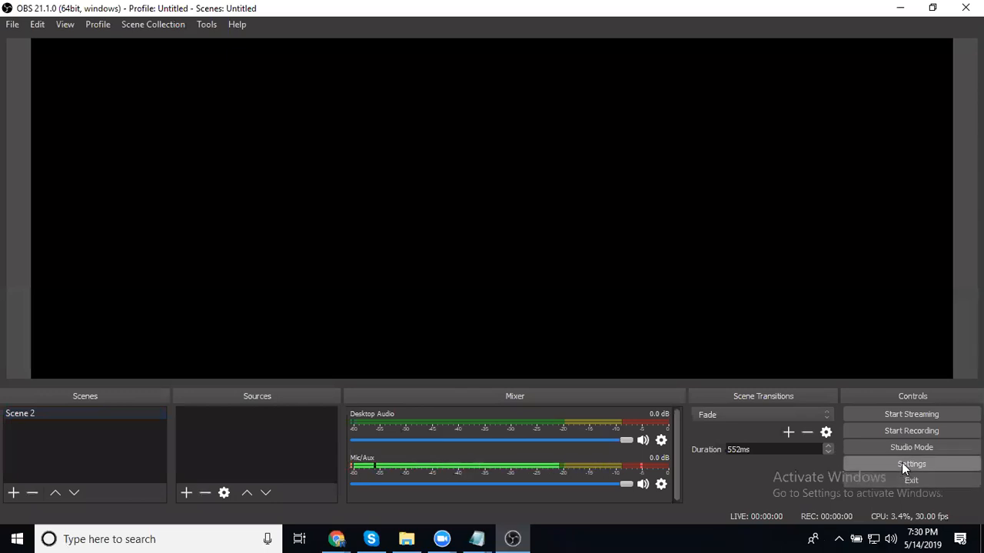
Step: In OBS stream settings keep Streaming Services with Facebook Live as the stream type
left_click(910, 465)
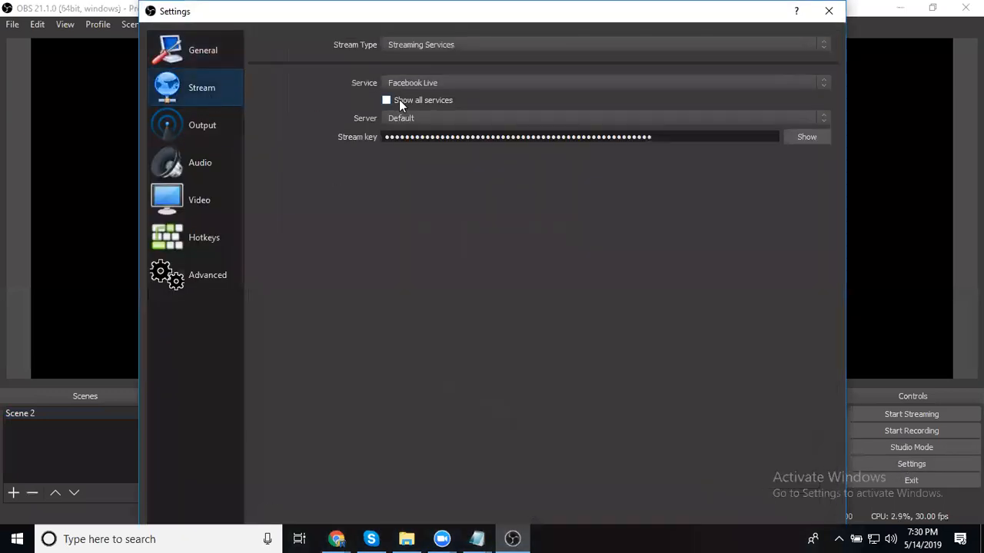
mouse_move(424, 91)
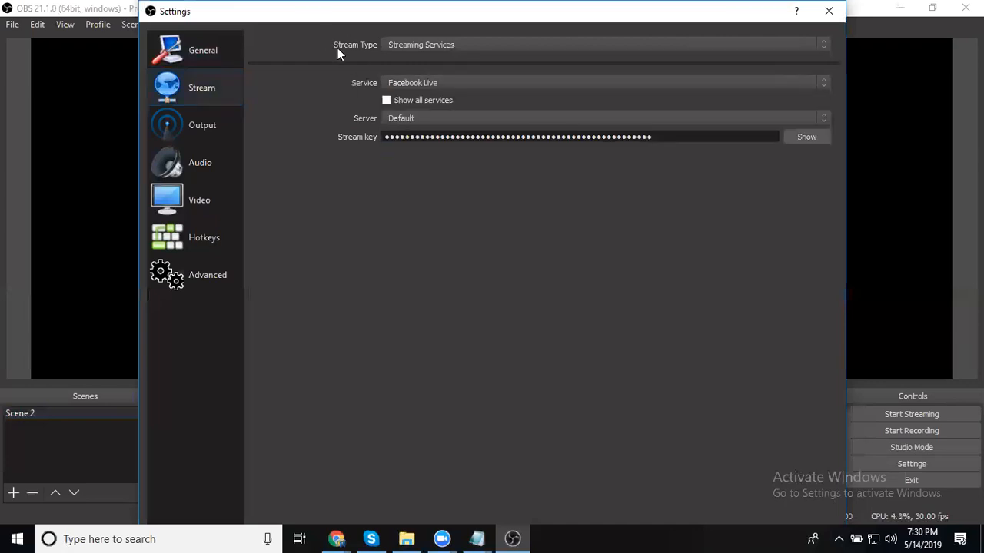
mouse_move(369, 52)
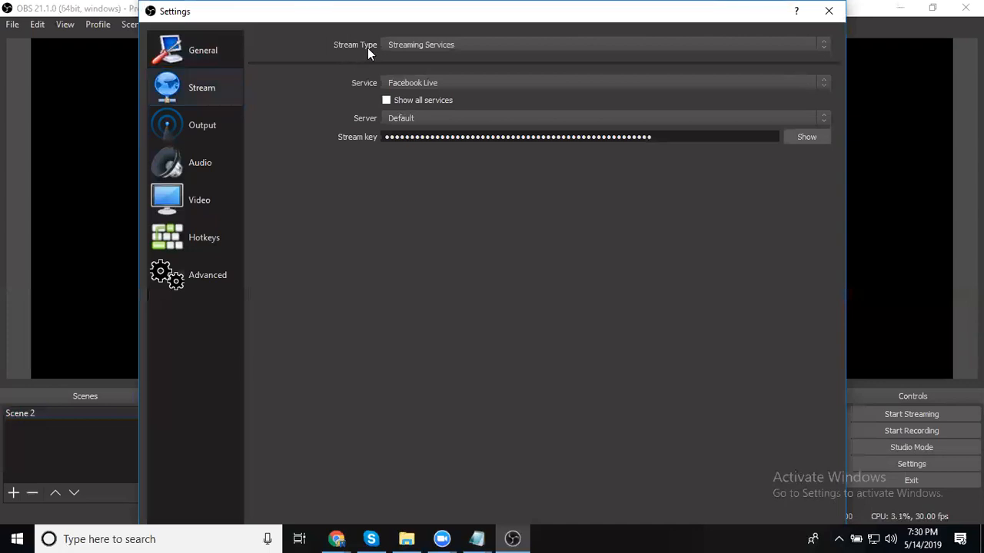
mouse_move(406, 53)
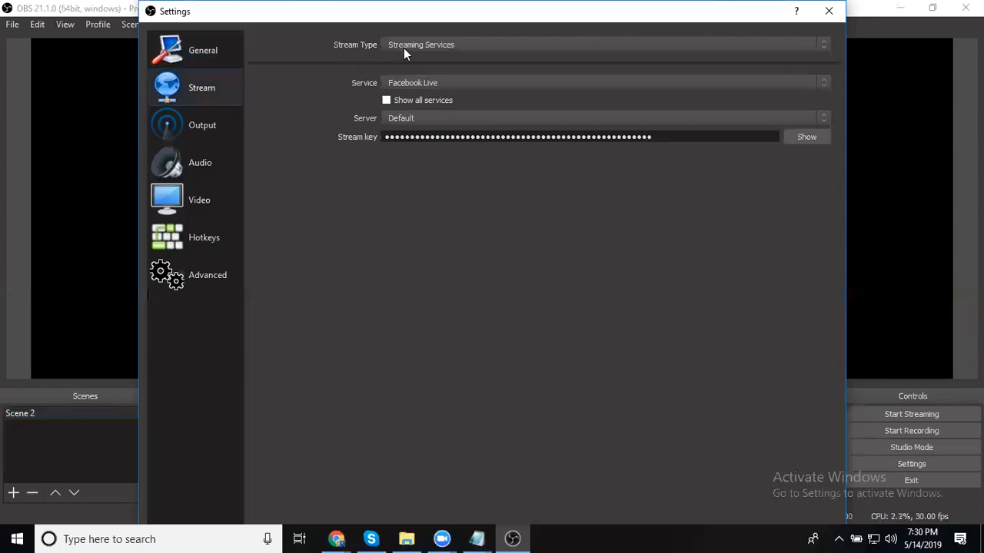
left_click(422, 43)
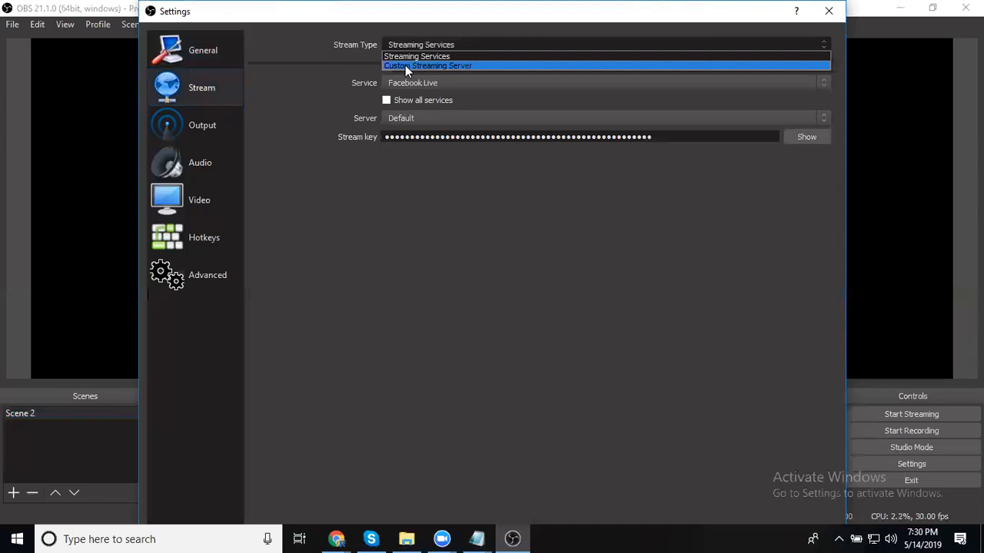
mouse_move(415, 56)
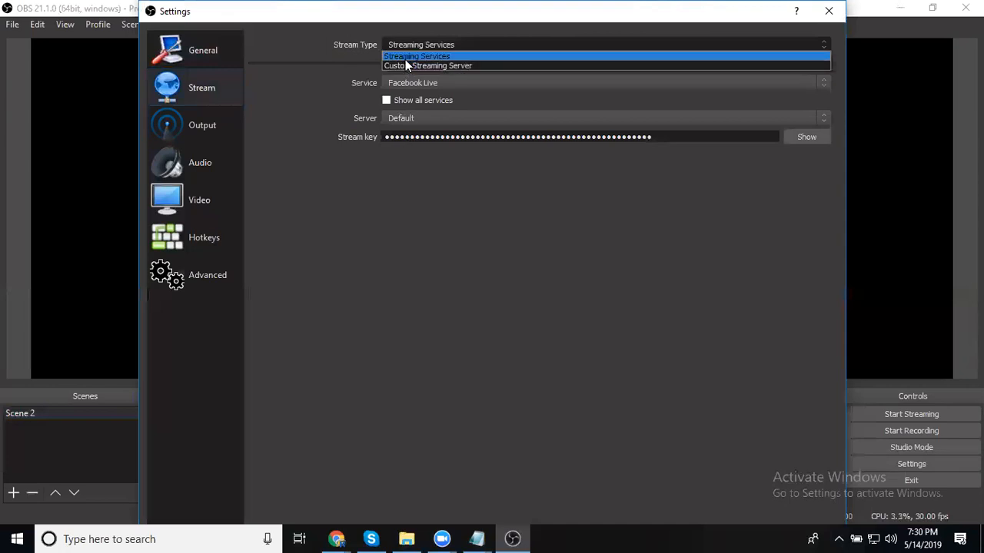
left_click(415, 55)
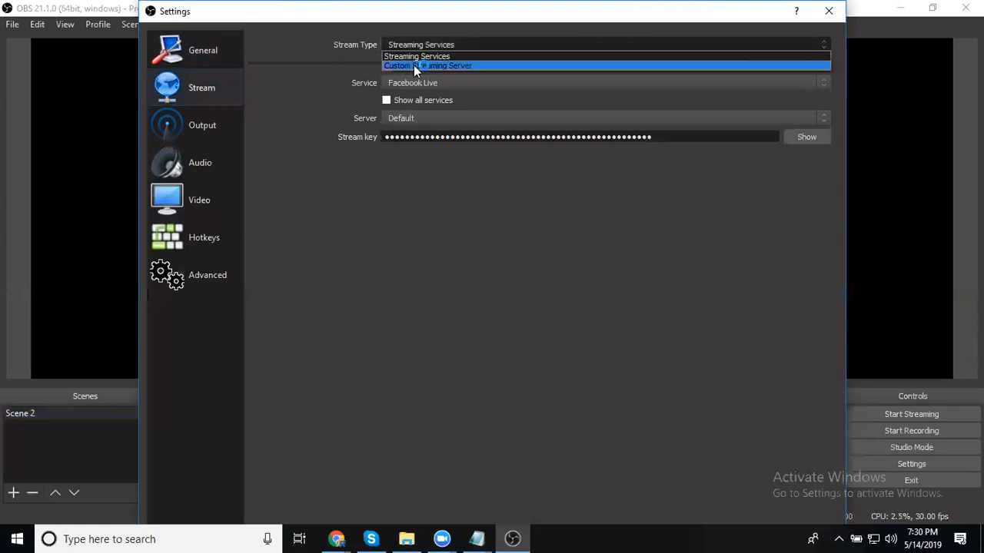
mouse_move(417, 55)
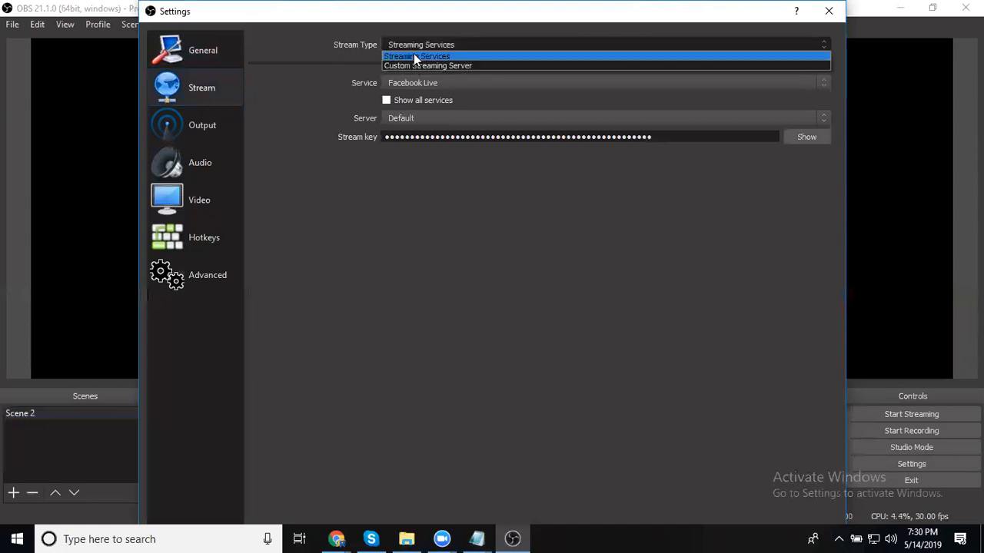
left_click(418, 55)
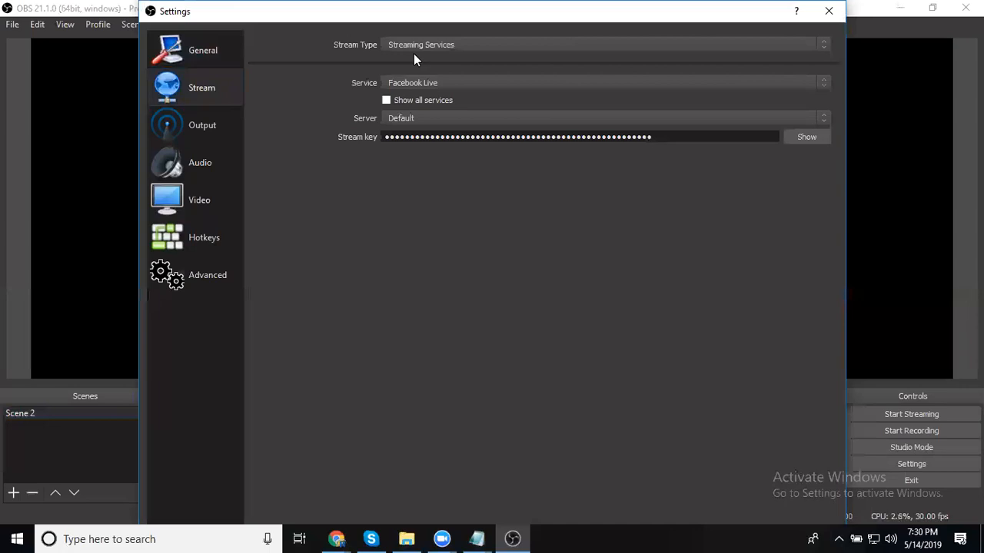
mouse_move(409, 86)
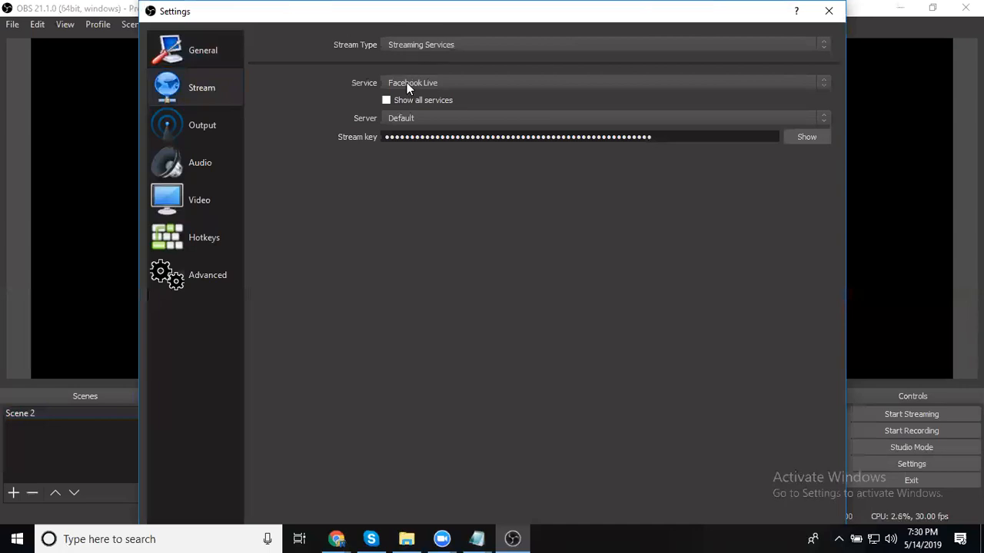
mouse_move(409, 152)
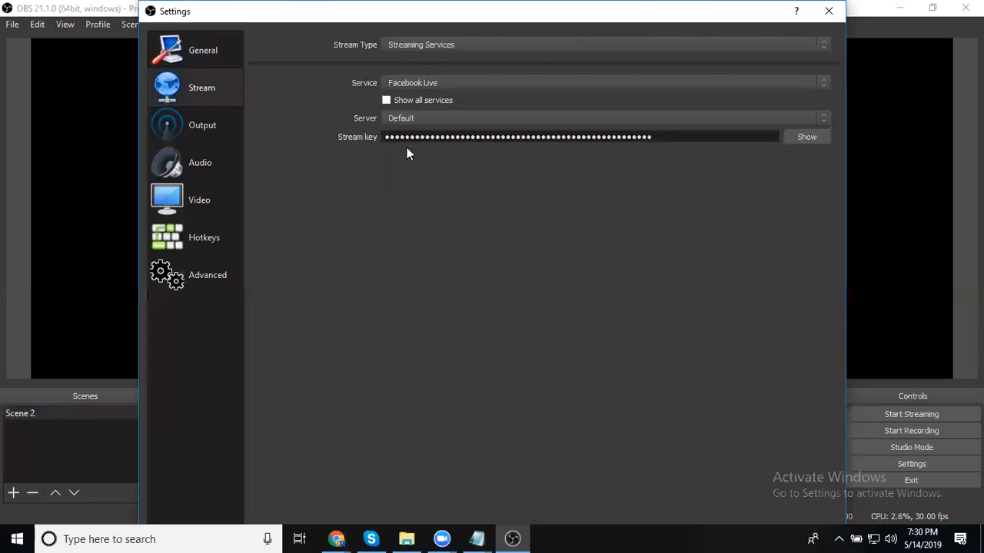
Step: Paste the group's stream key into the settings and save them
left_click(805, 136)
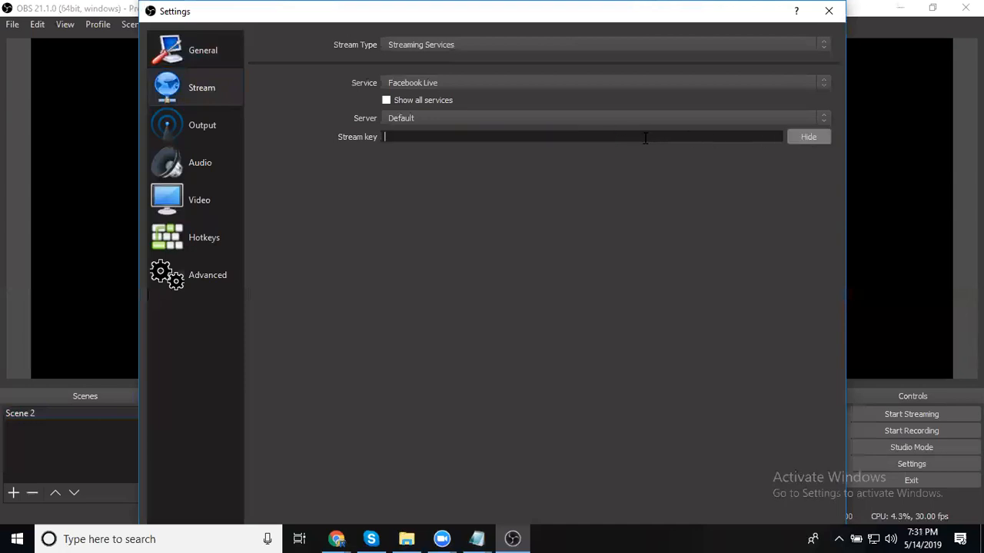
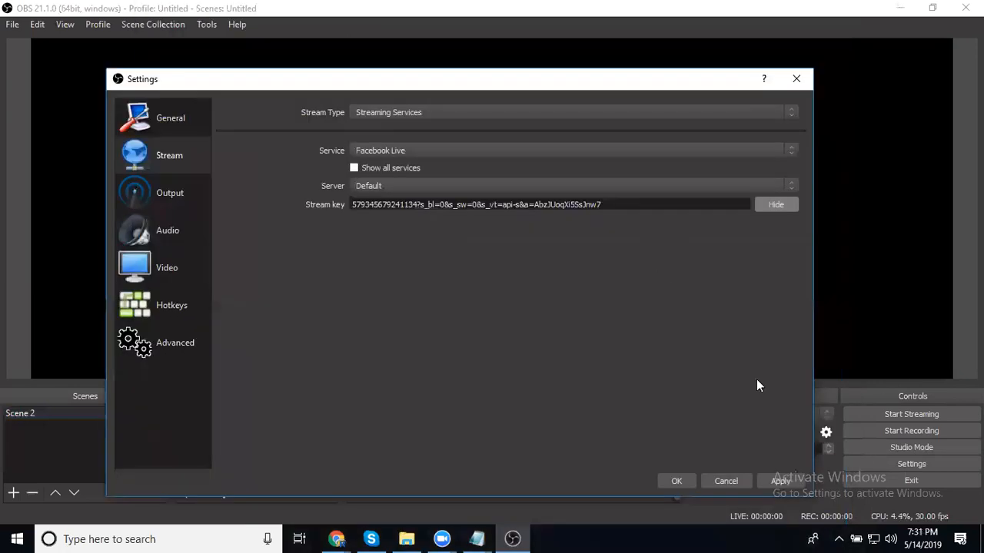
mouse_move(667, 488)
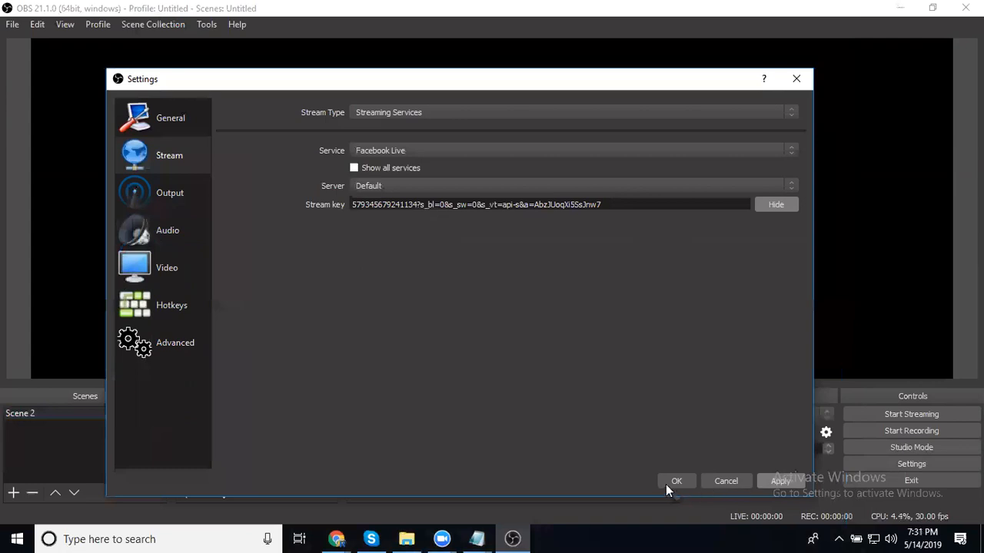
left_click(676, 479)
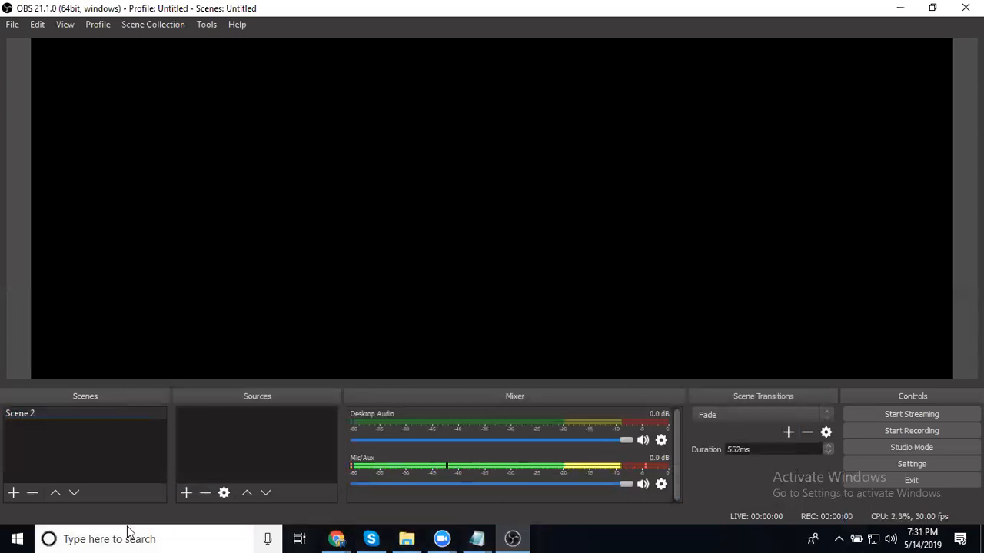
Step: Add a new scene named 'facebook video live'
left_click(12, 492)
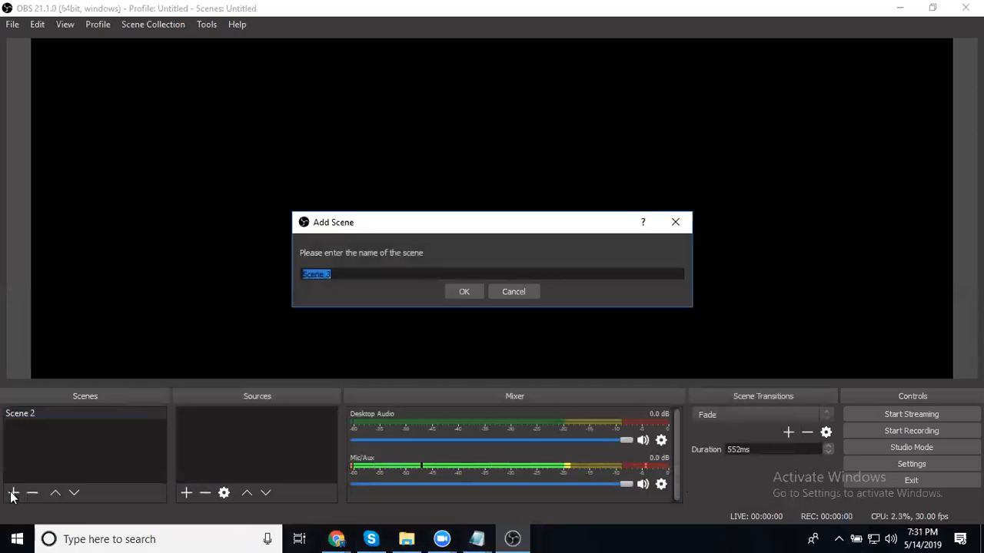
type("facebl")
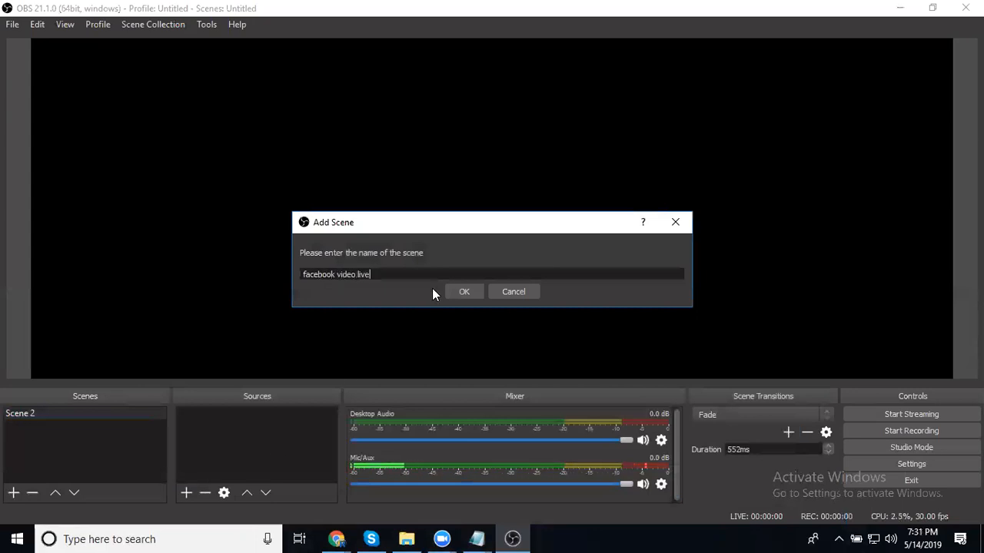
left_click(464, 292)
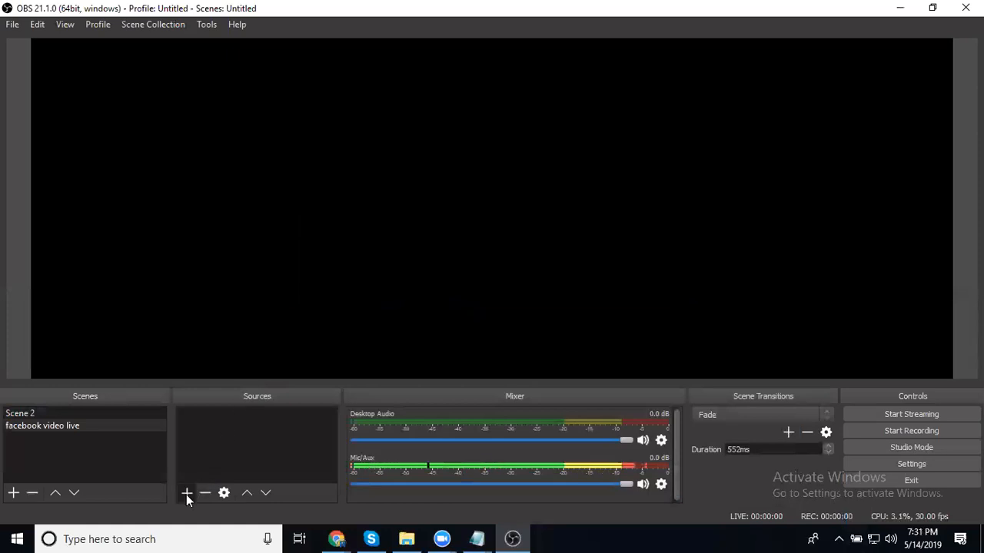
Step: Add a Media Source to the scene and start browsing for its local file
left_click(188, 492)
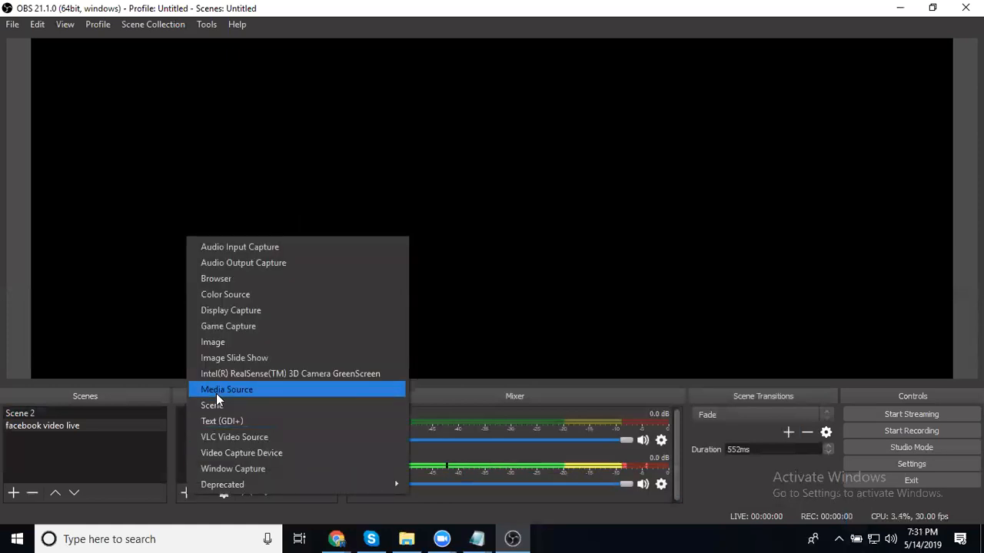
left_click(228, 389)
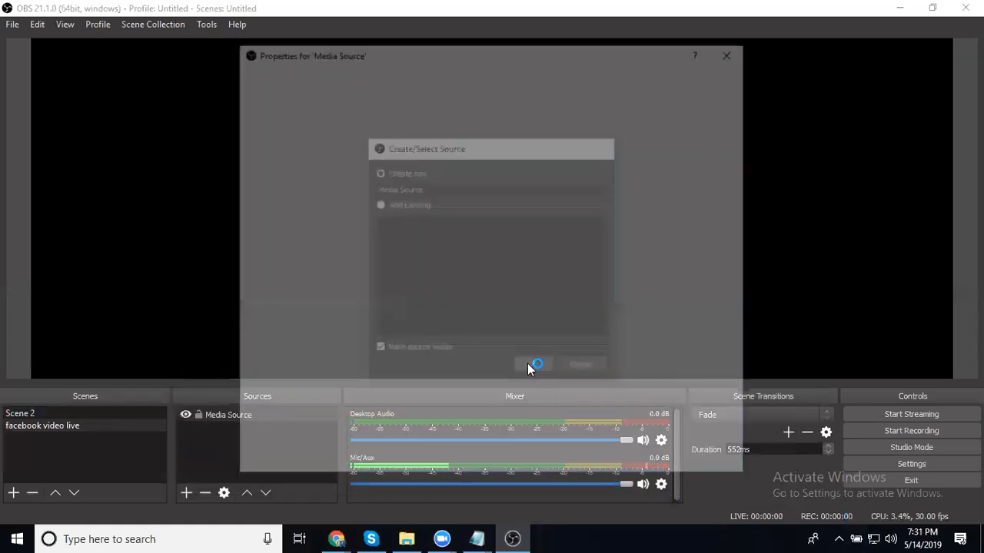
left_click(538, 363)
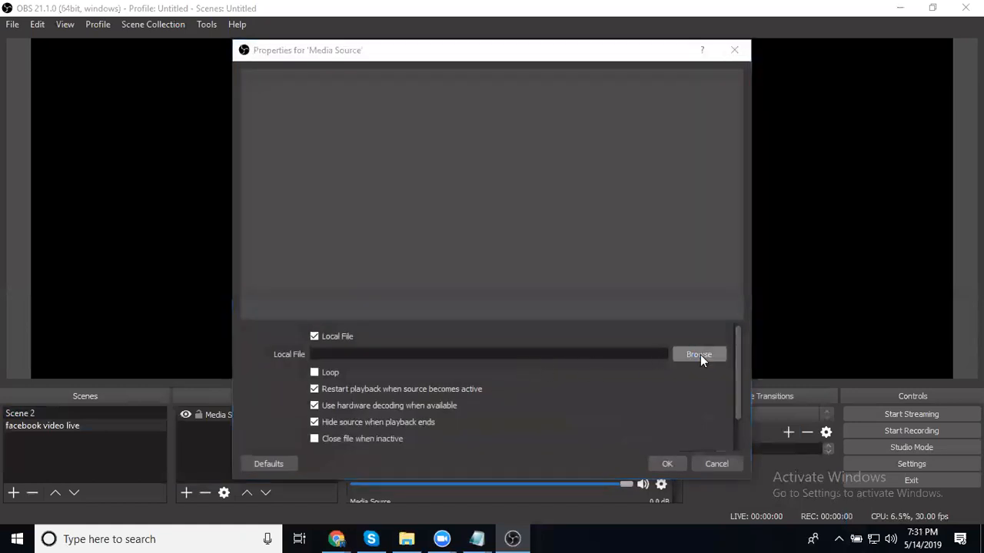
left_click(698, 354)
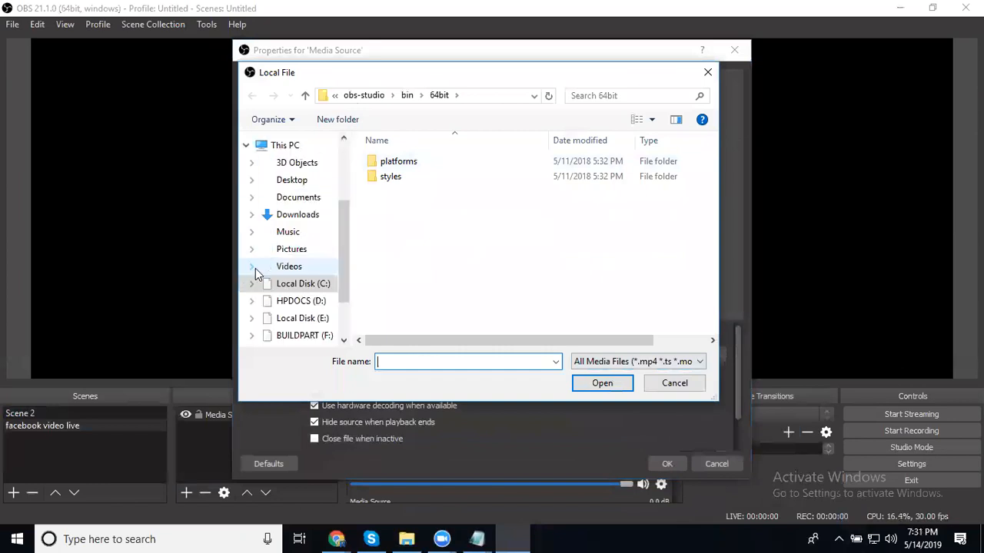
Step: Load the buy indian mens wear online video from the projects folder into the source
left_click(301, 316)
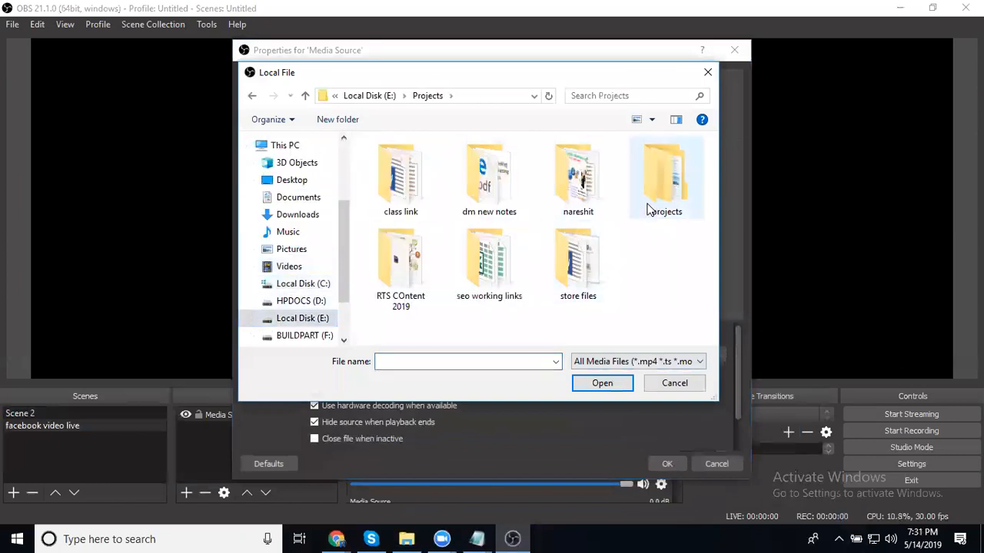
double_click(664, 176)
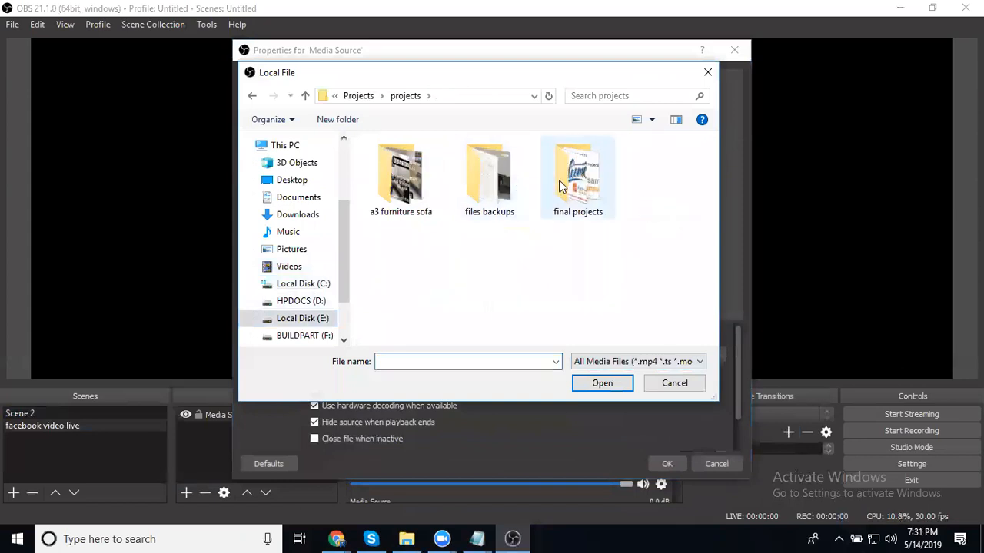
double_click(488, 172)
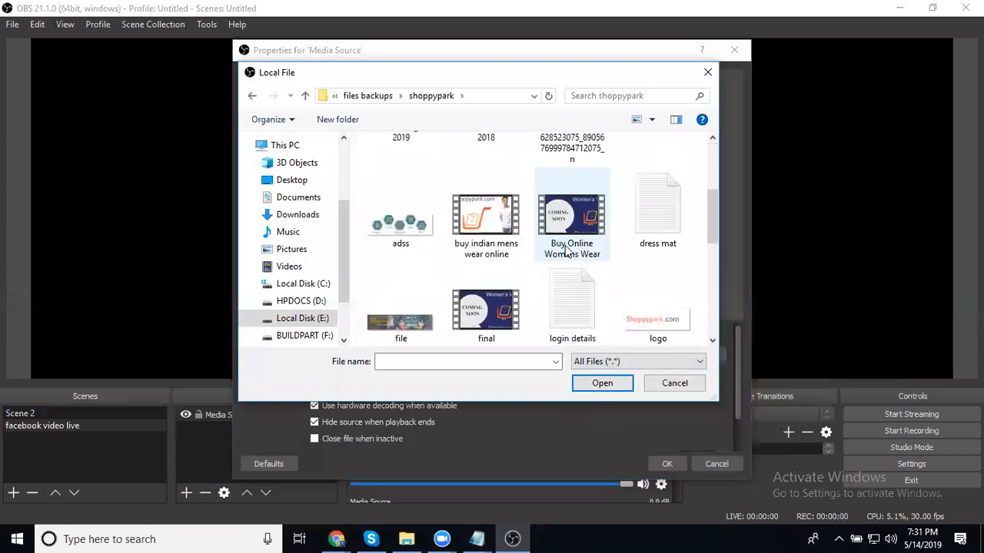
left_click(486, 222)
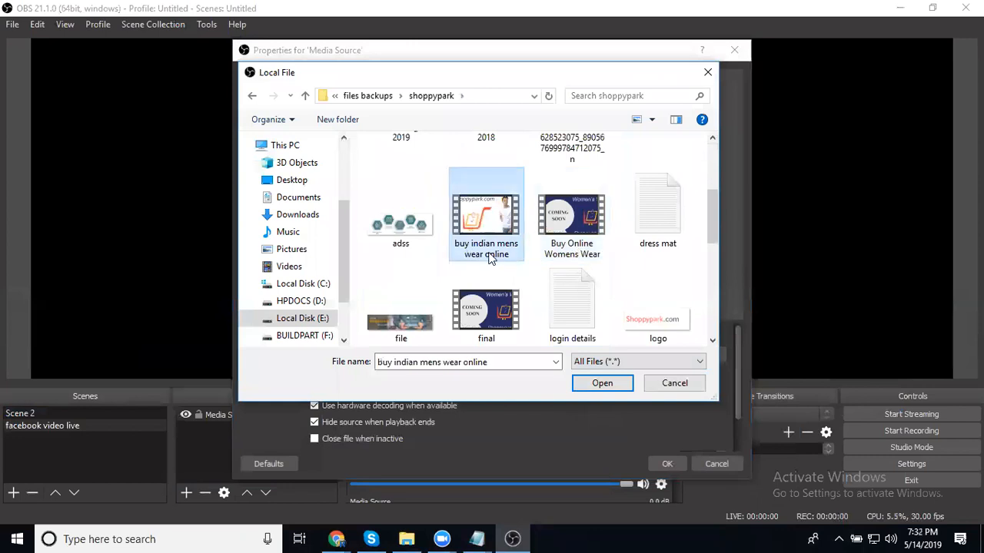
left_click(603, 383)
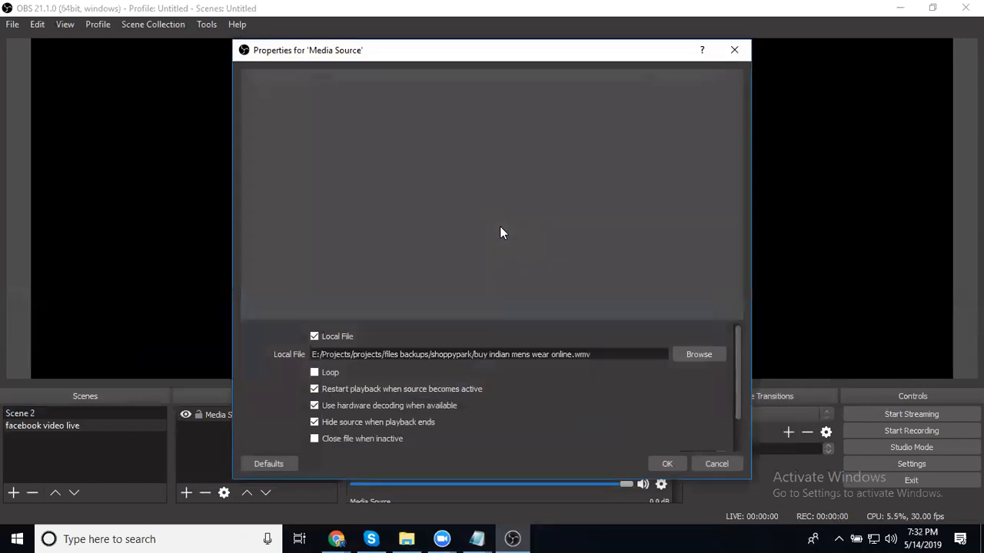
left_click(667, 465)
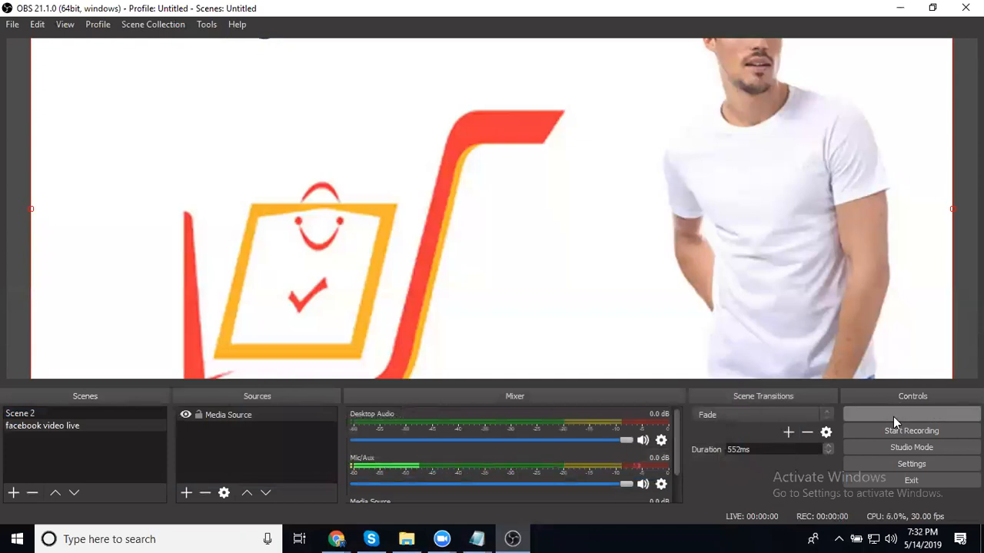
Step: Start streaming the scene to Facebook
left_click(910, 415)
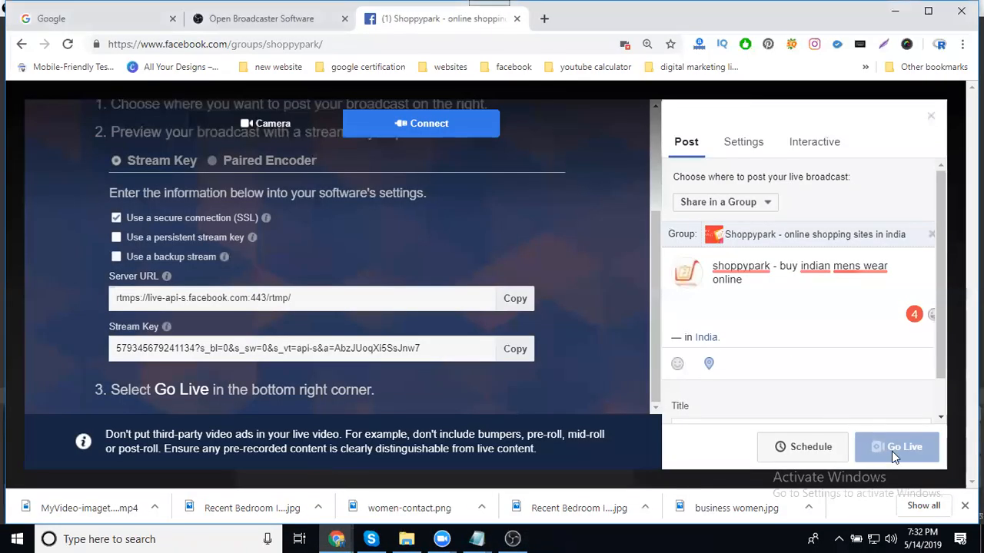
mouse_move(896, 454)
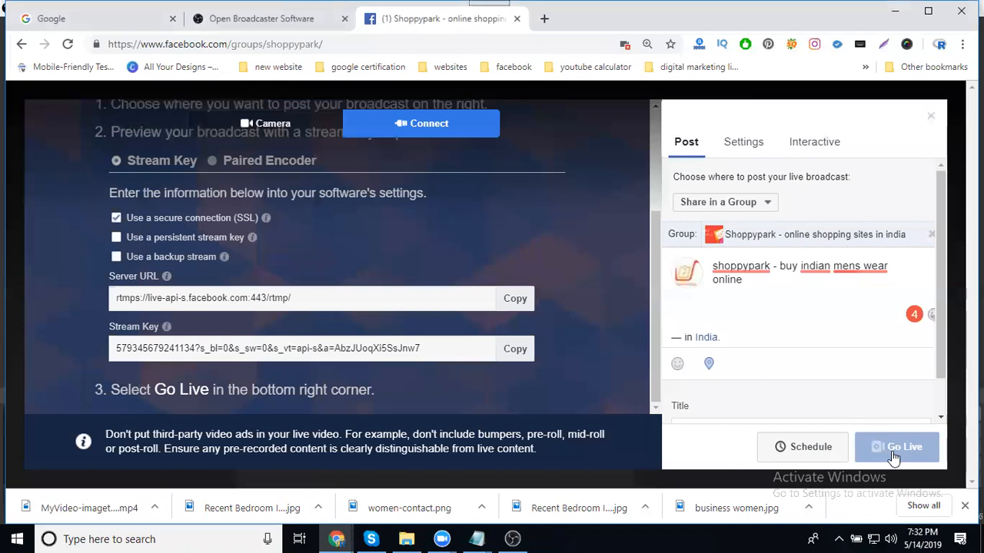
Step: Publish the men's wear broadcast live to the Shoppypark group via Go Live
left_click(896, 446)
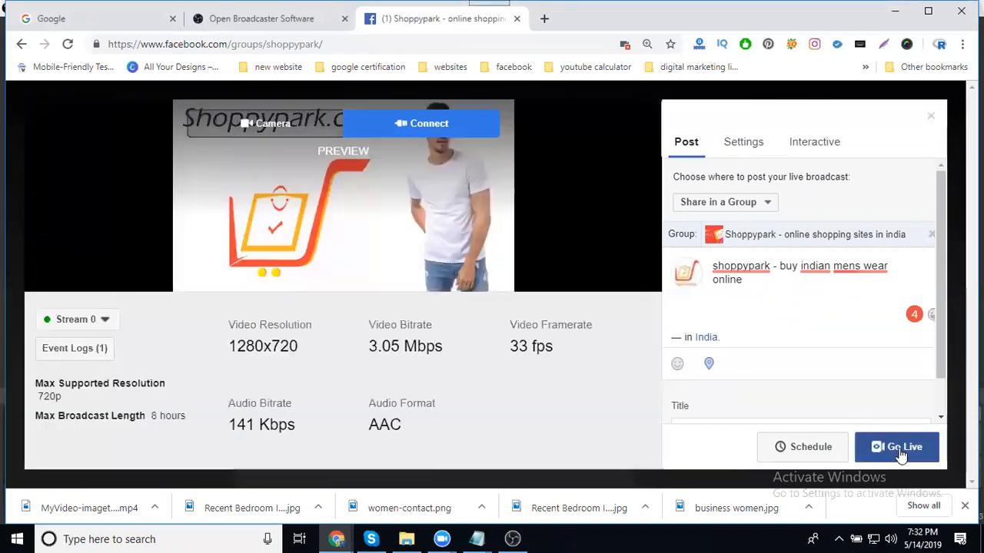
left_click(897, 446)
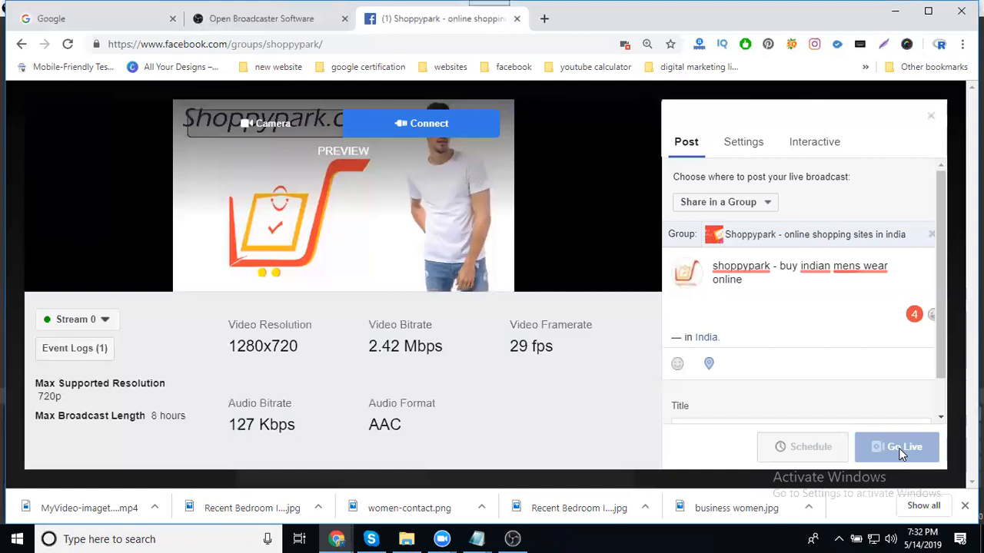
left_click(896, 446)
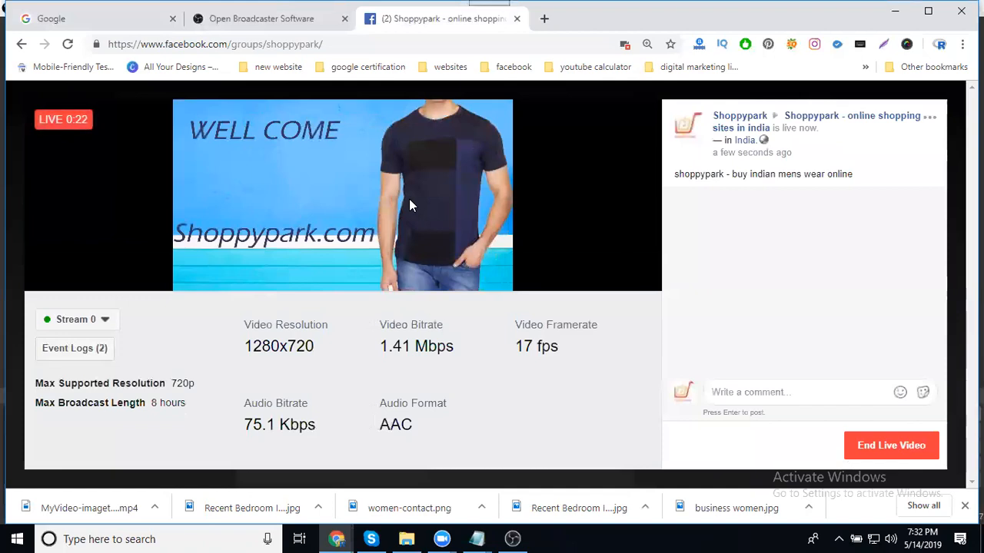
mouse_move(206, 188)
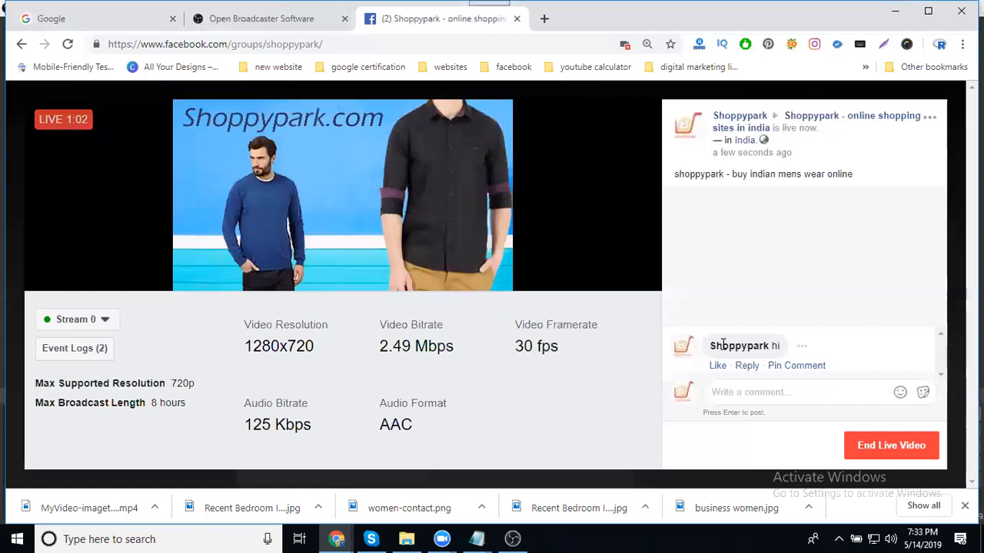
mouse_move(661, 459)
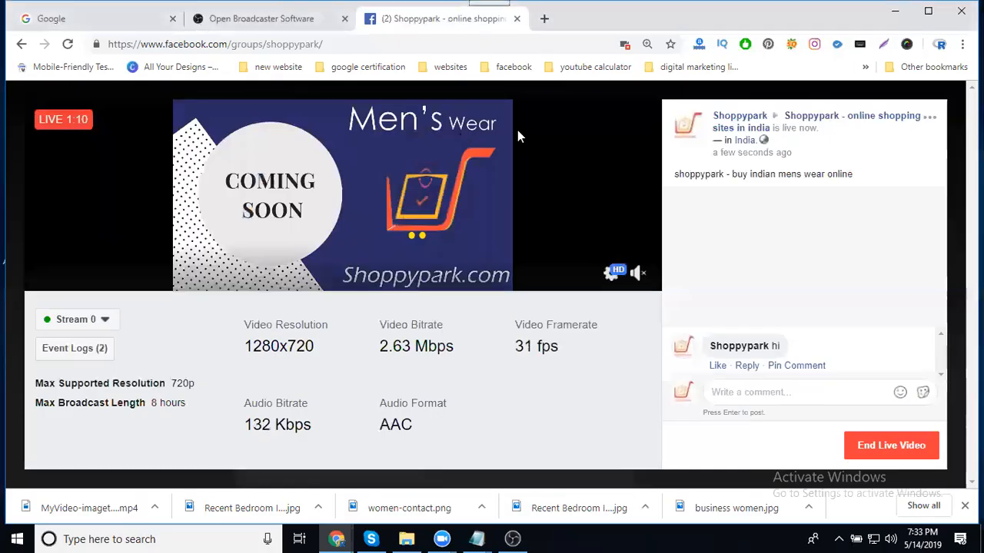
Step: End the live video, rate it four stars, and permanently delete the video and post
left_click(892, 446)
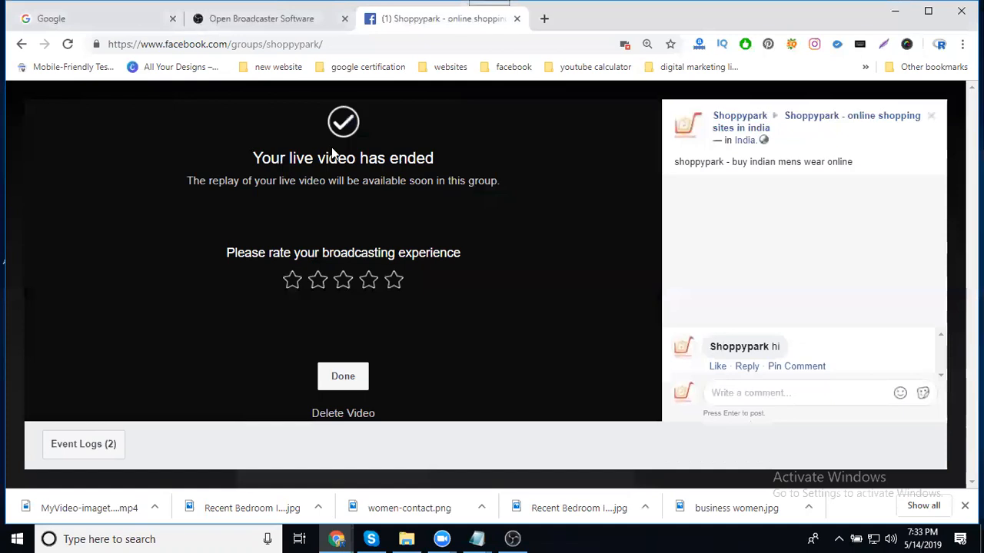
left_click(369, 280)
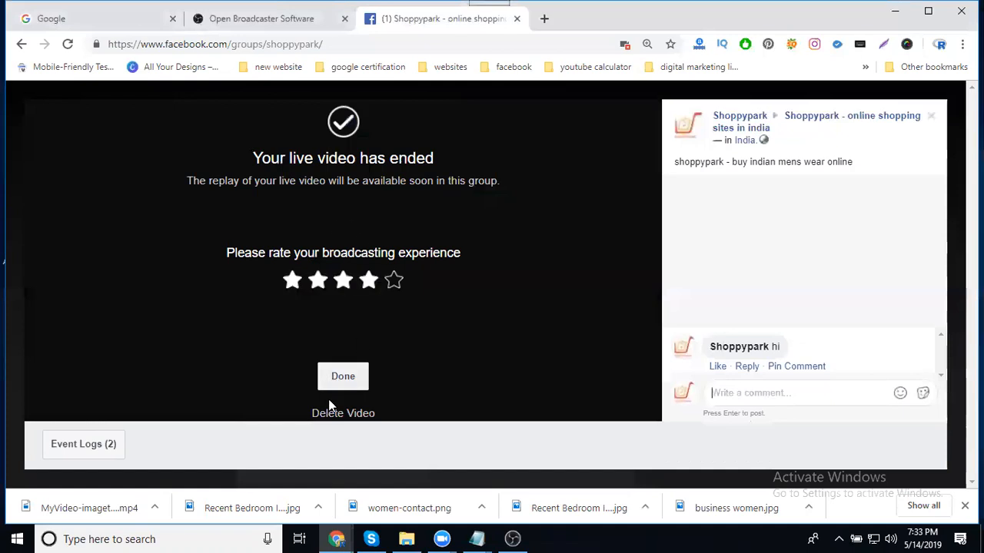
left_click(343, 412)
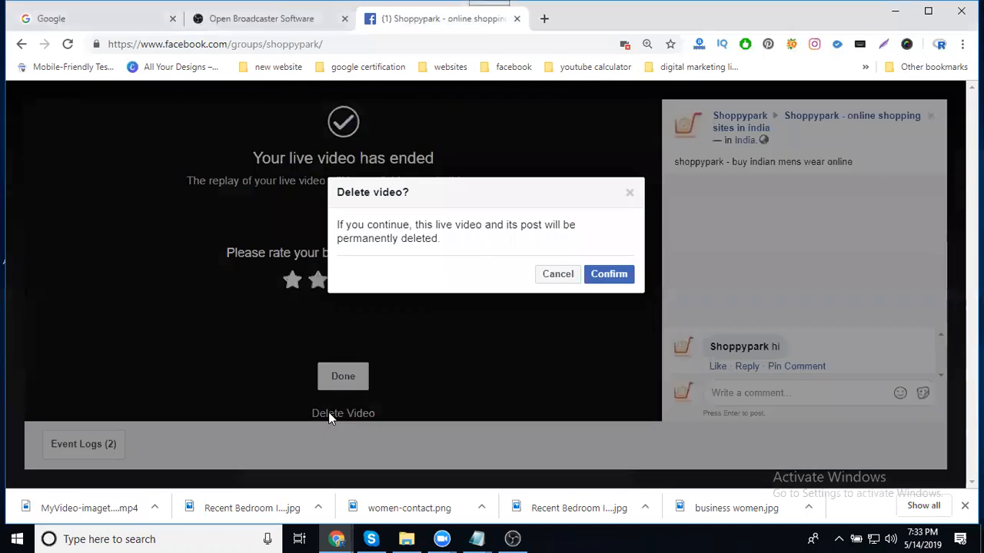
left_click(608, 274)
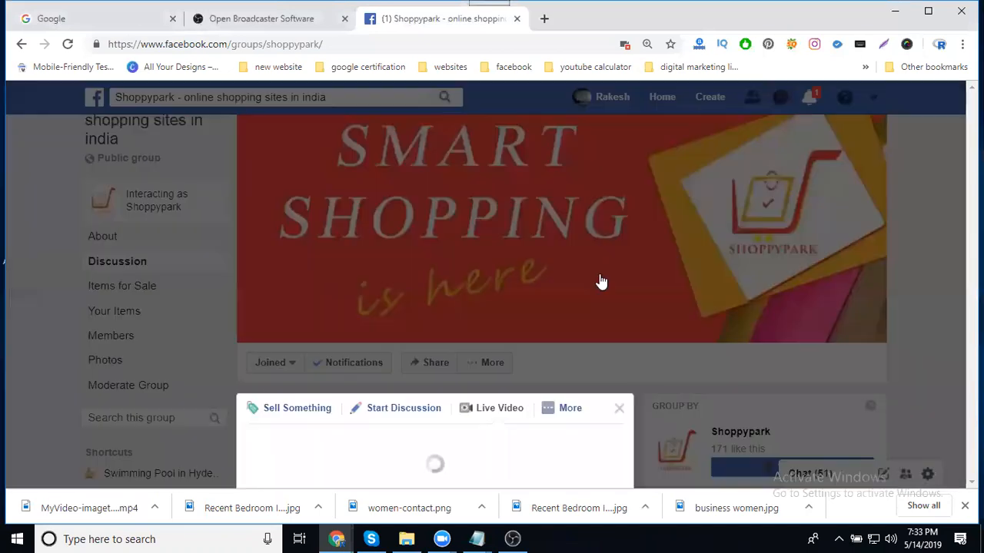